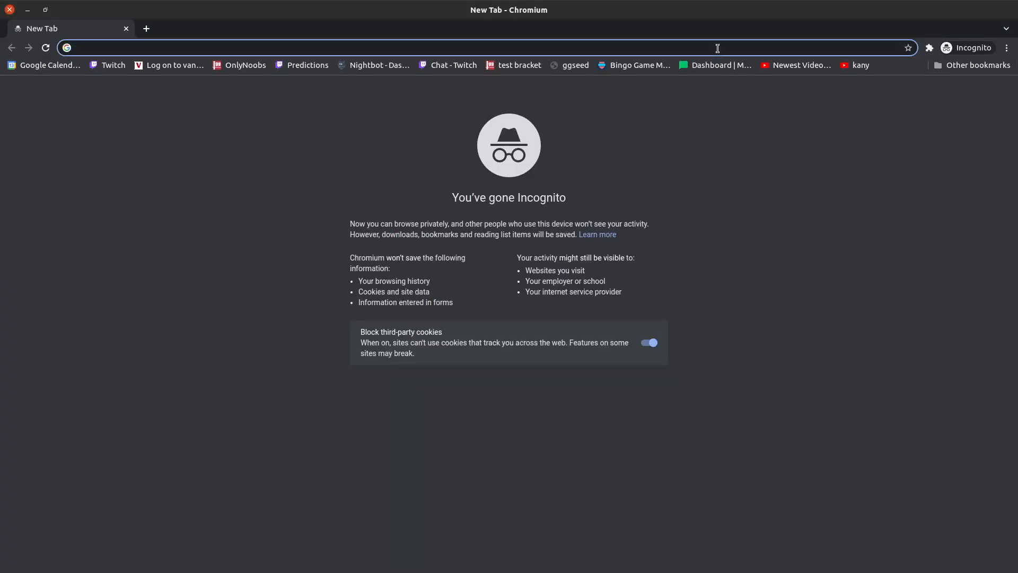
Search the web for 'pop os' and open the 'Pop!_OS by System76' result
text(pop os)
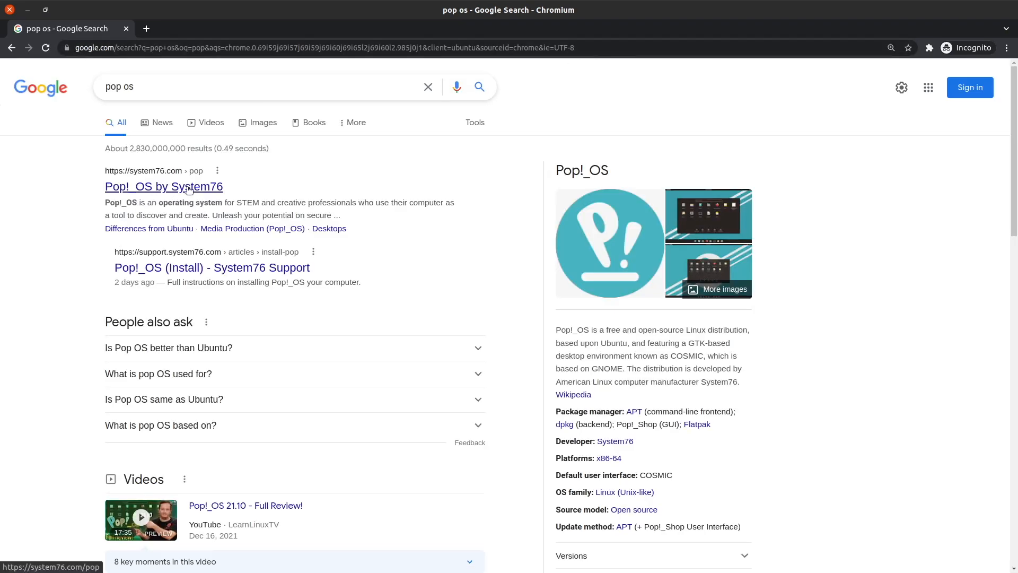
click(163, 186)
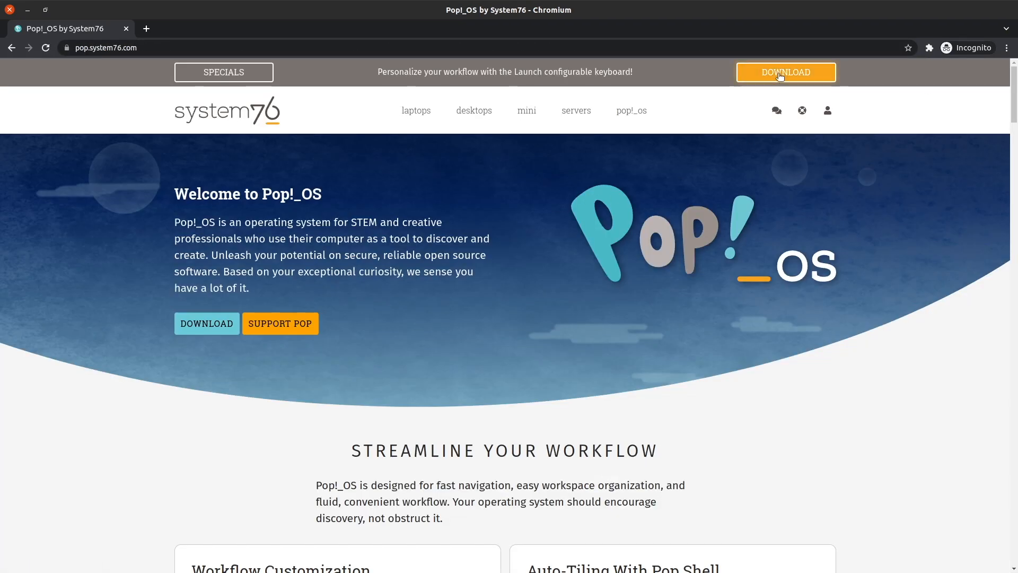
View the POP!_OS 20.04 LTS download choices and open the 'create installation media' guide
click(785, 72)
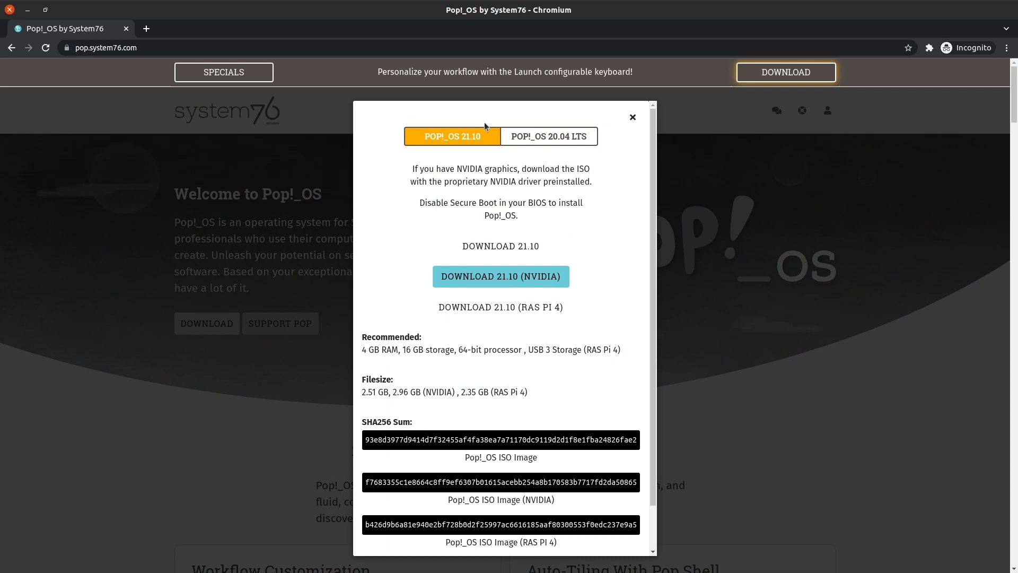
mouse_move(527, 140)
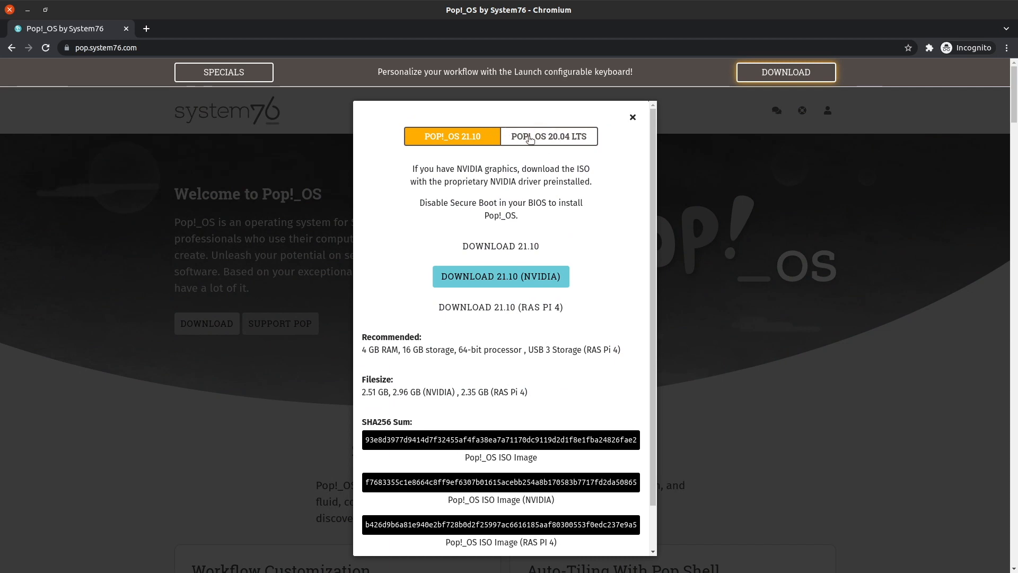
click(549, 136)
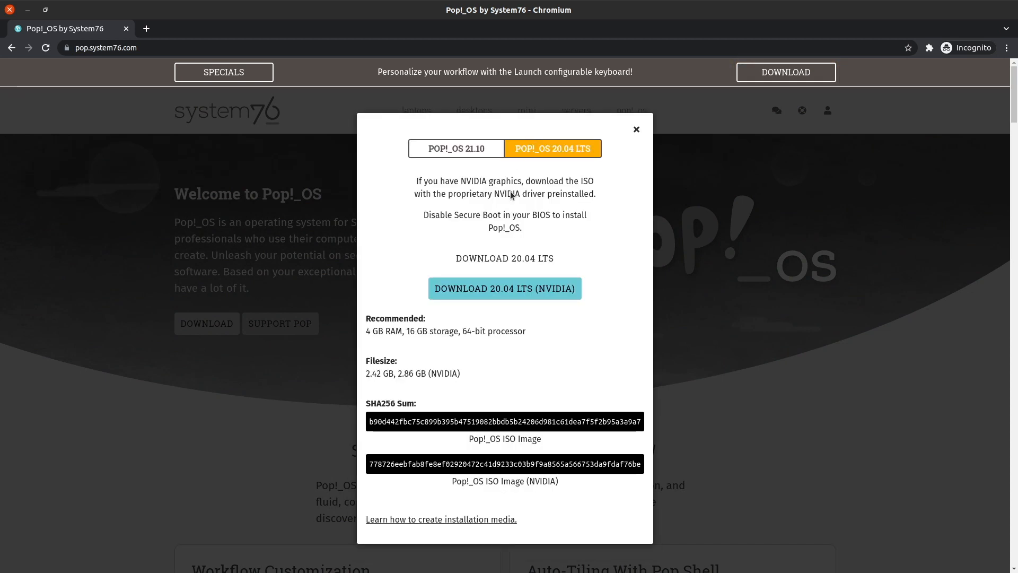
click(504, 288)
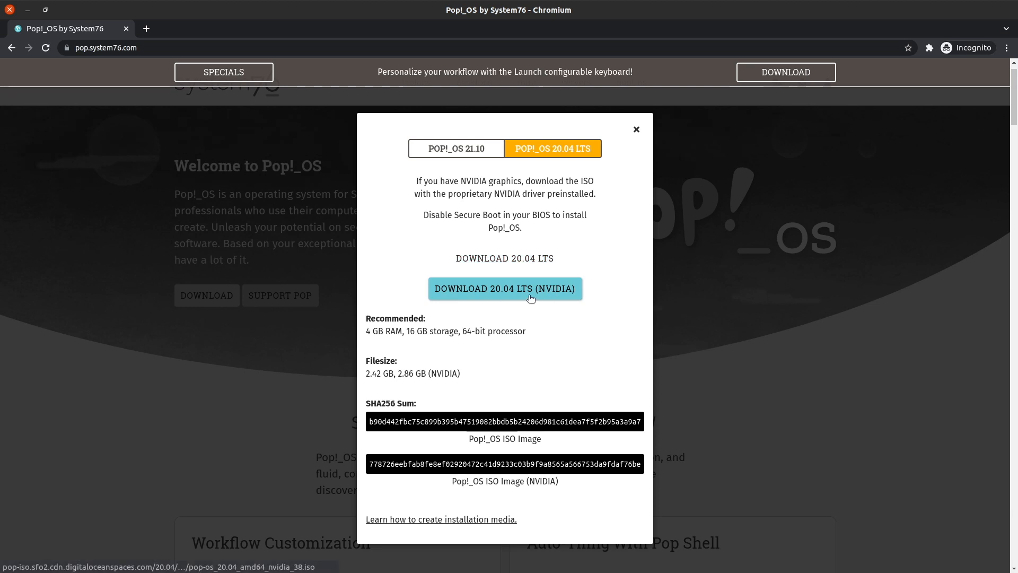
mouse_move(504, 258)
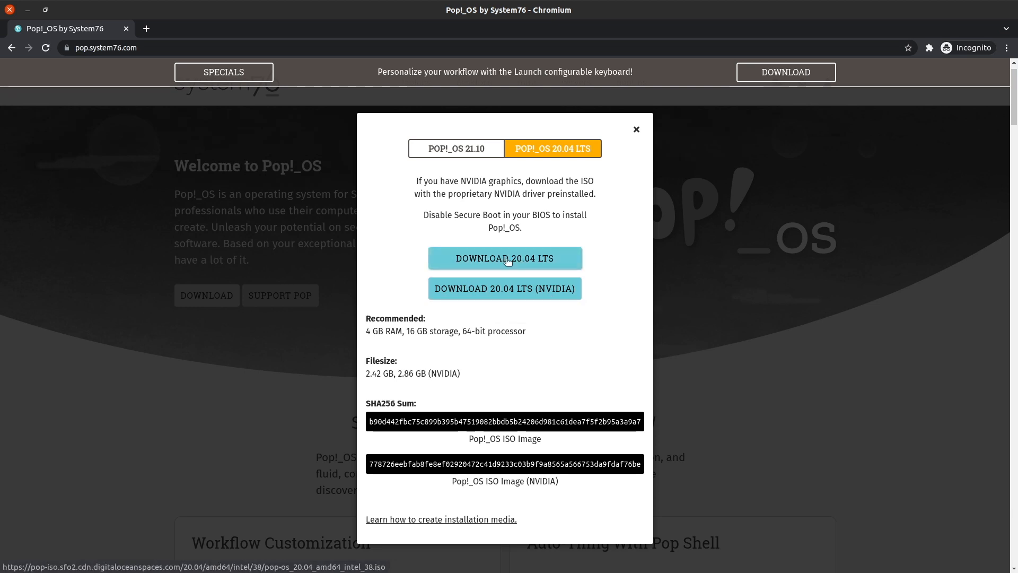
click(504, 258)
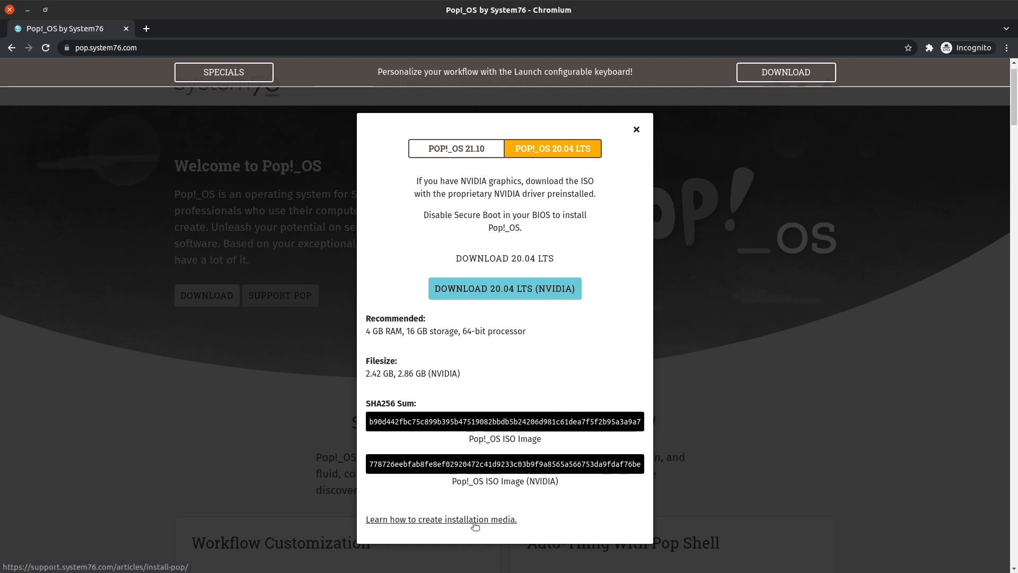
click(440, 518)
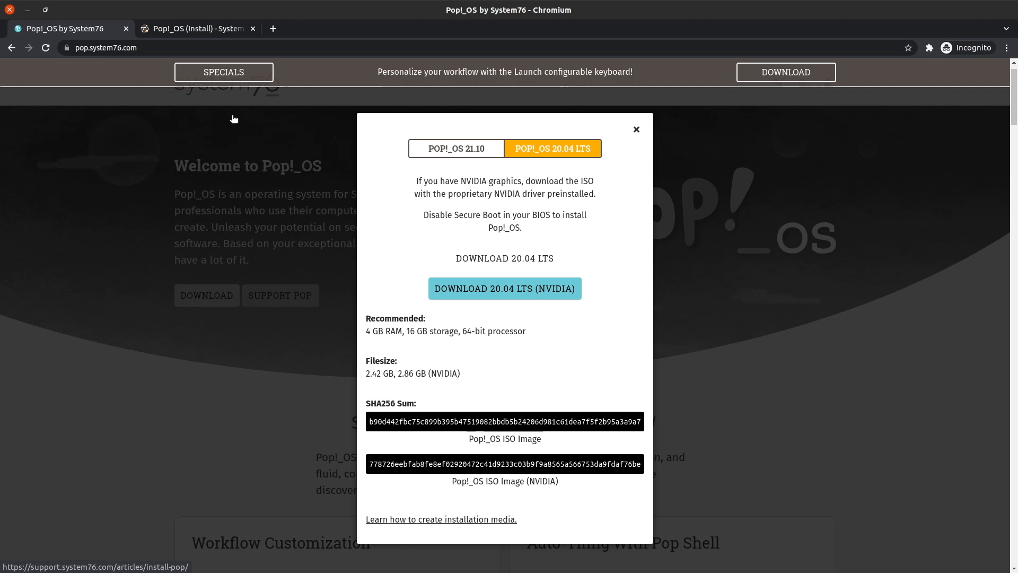
Read the Pop!_OS (Install) guide and follow the Make Bootable Drive 'here' link
click(194, 28)
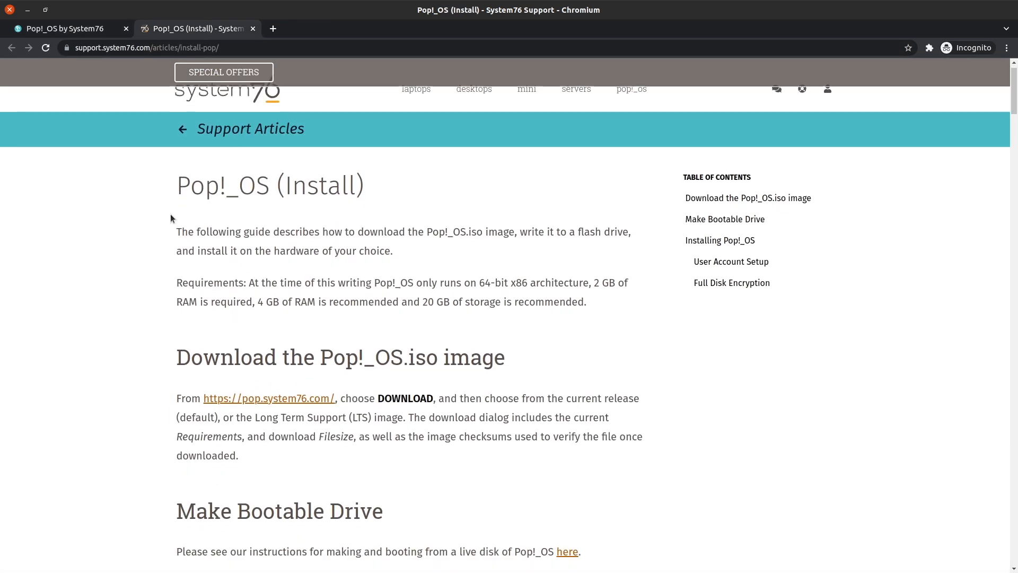
scroll(down, 3)
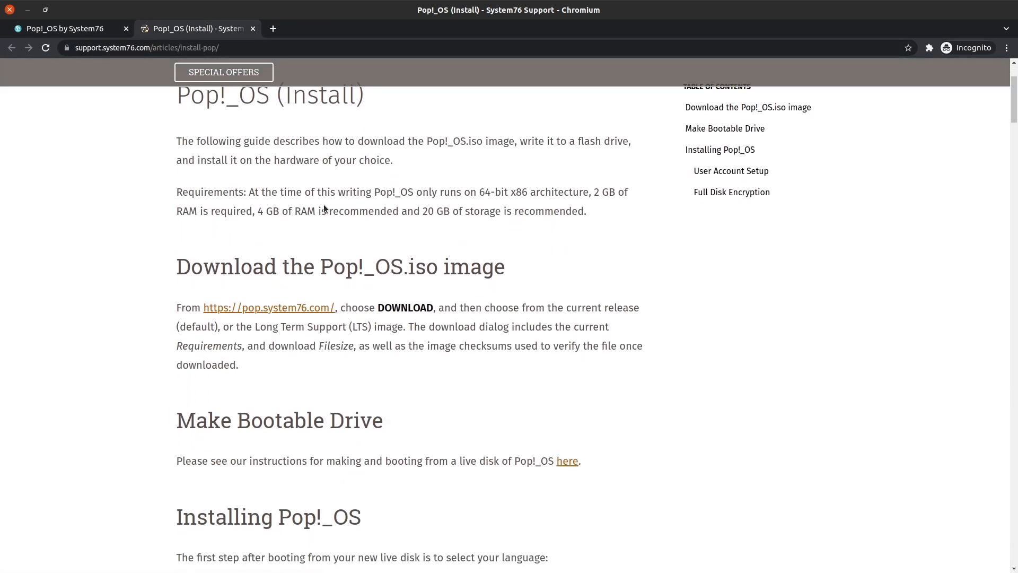
scroll(down, 3)
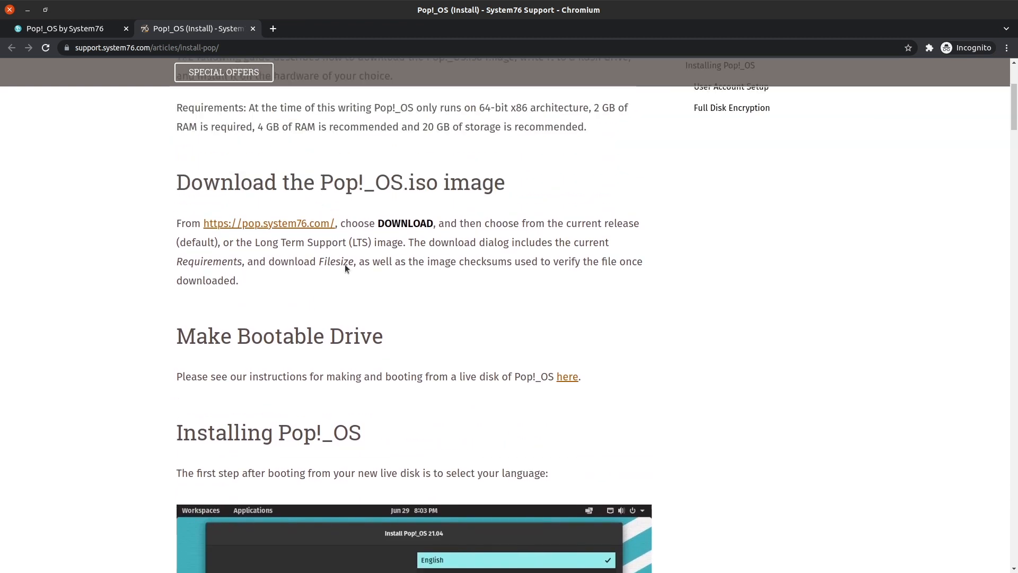
click(566, 377)
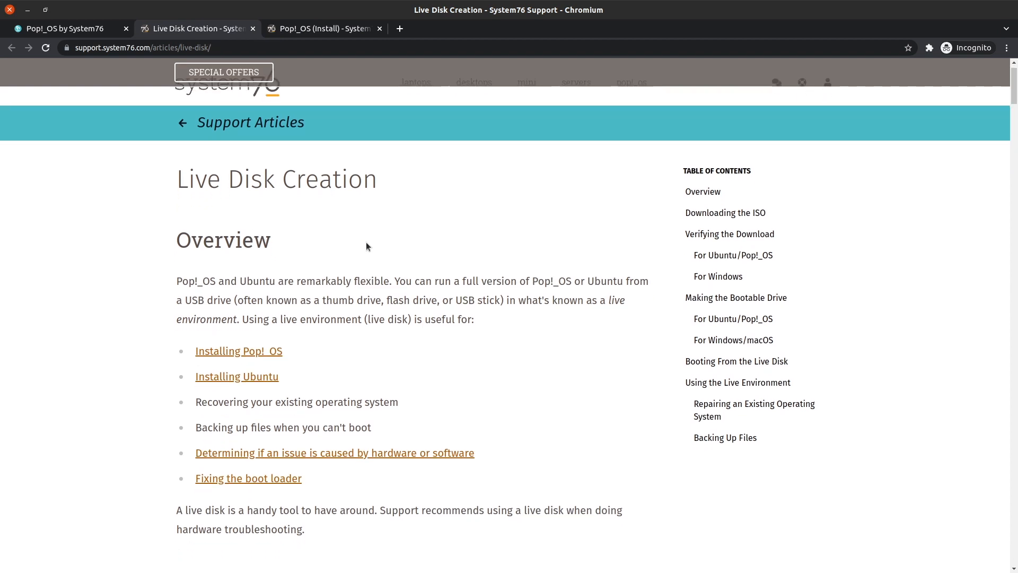
Scroll Live Disk Creation past checksum verification to 'Making the Bootable Drive' for Ubuntu/Pop!_OS
scroll(down, 3)
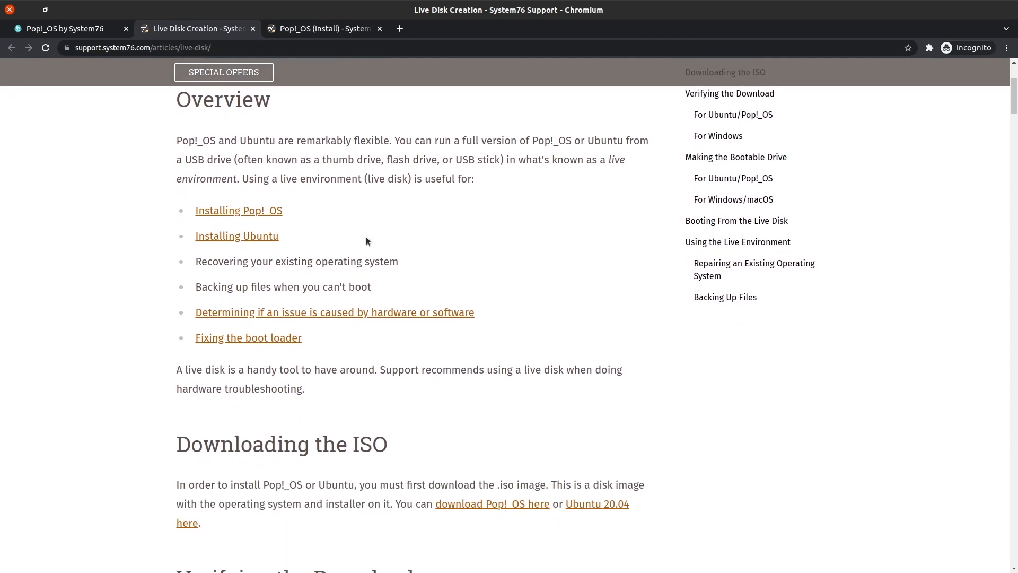
scroll(down, 3)
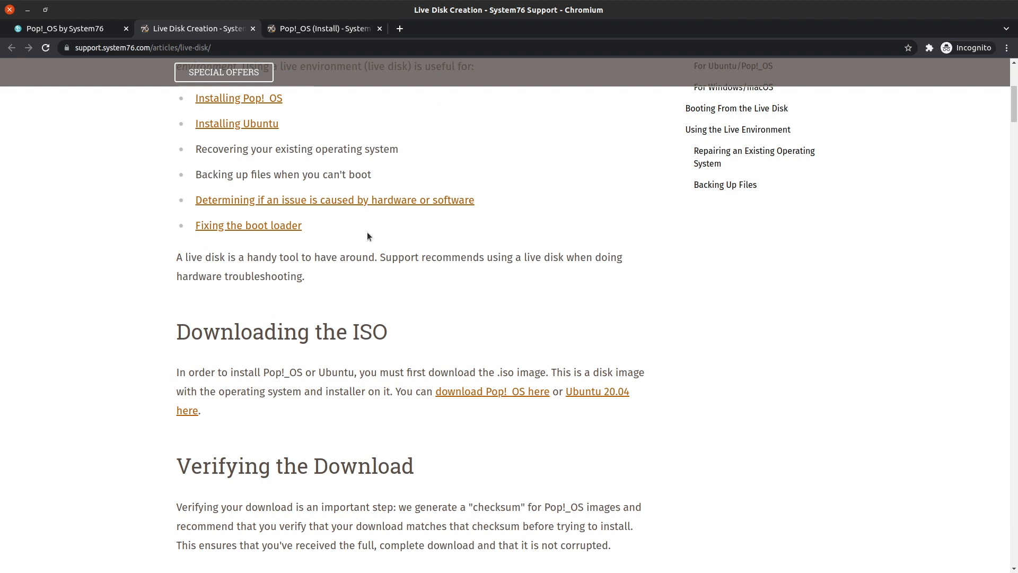
scroll(down, 3)
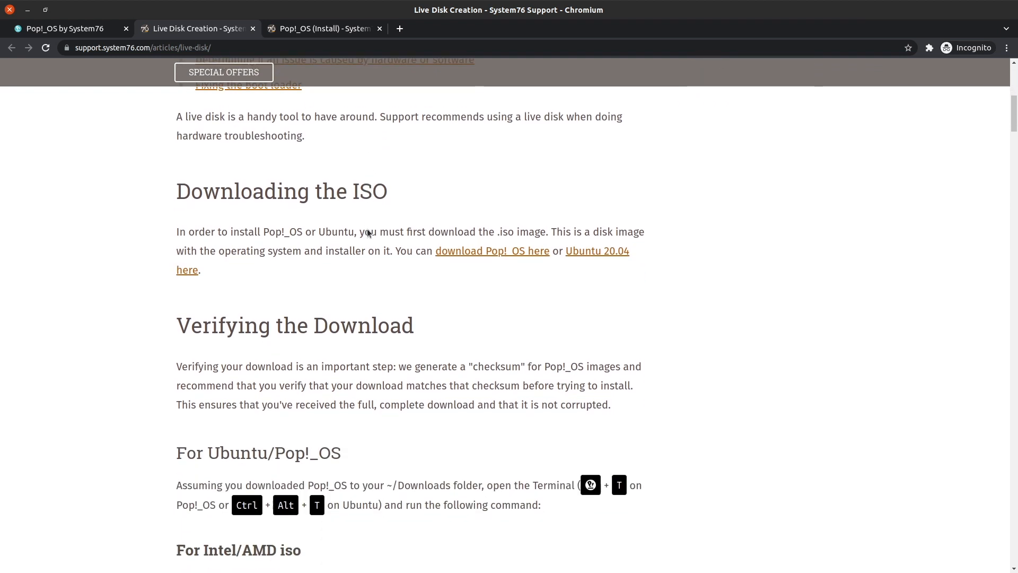
mouse_move(367, 224)
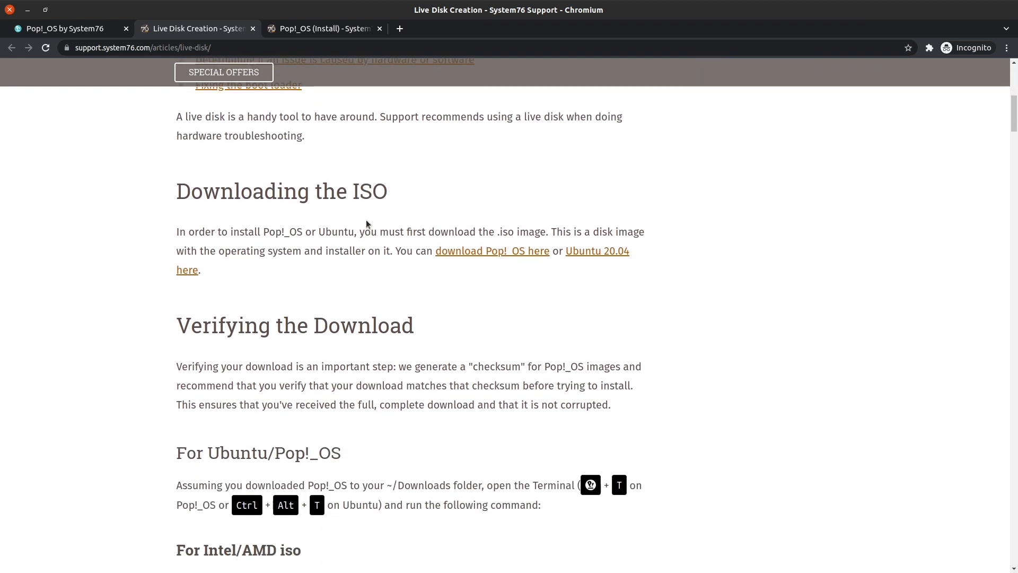
scroll(down, 3)
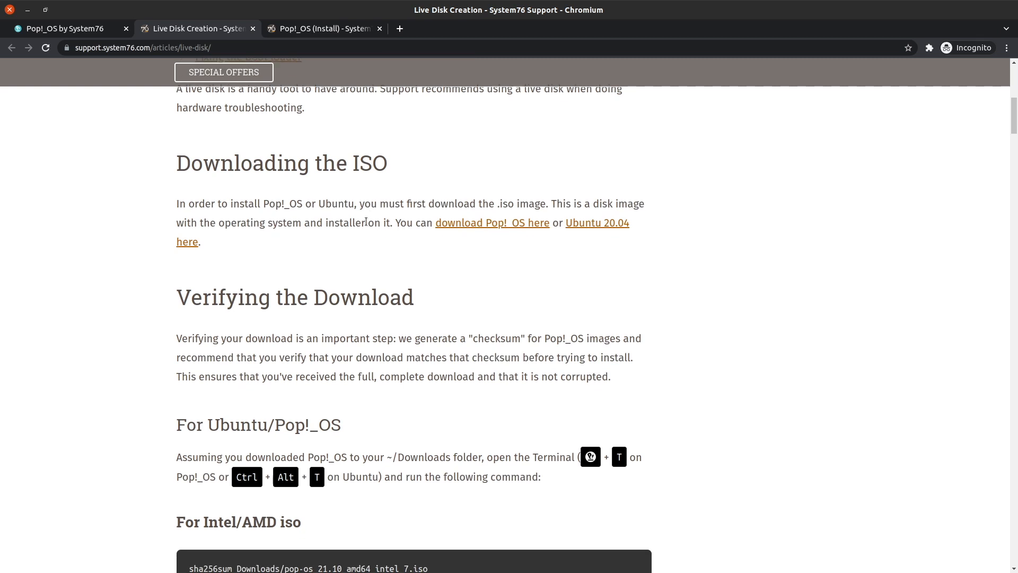
scroll(down, 3)
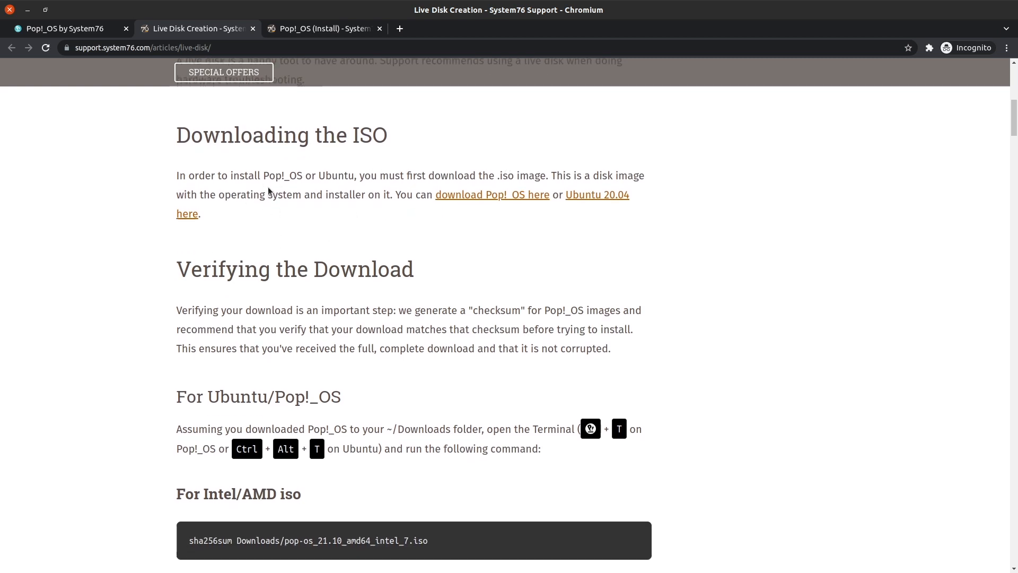
scroll(down, 3)
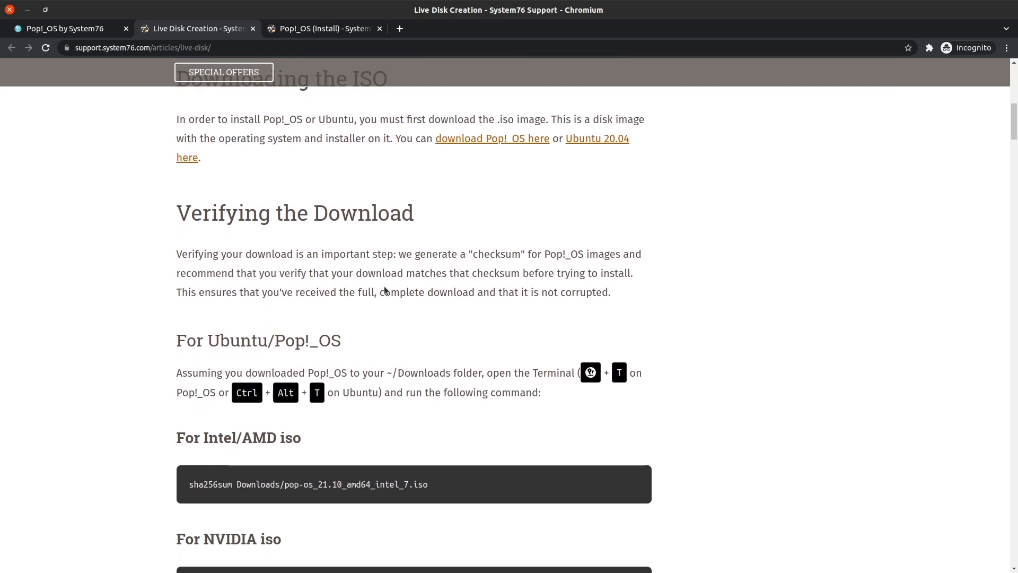
scroll(down, 3)
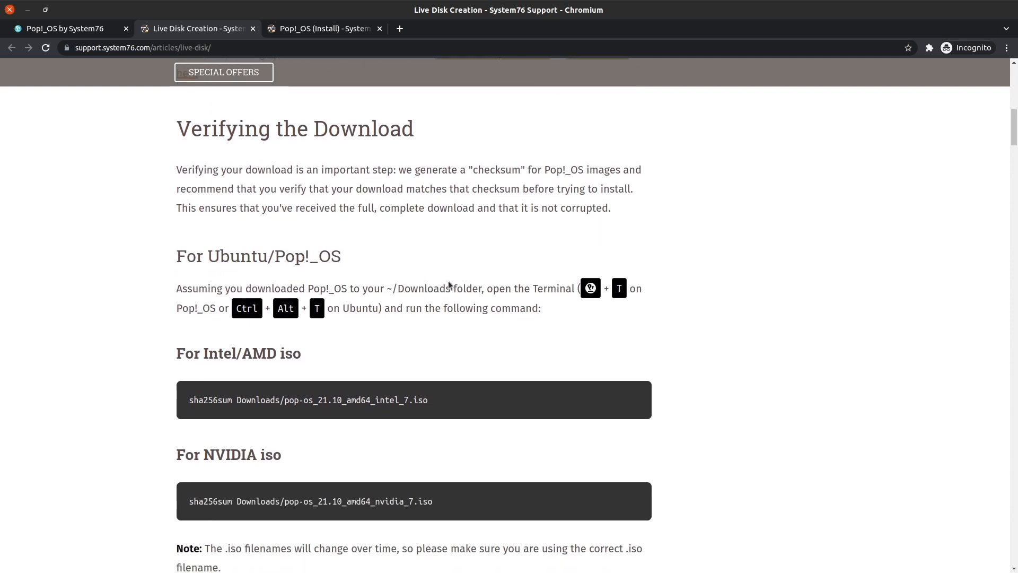
scroll(down, 3)
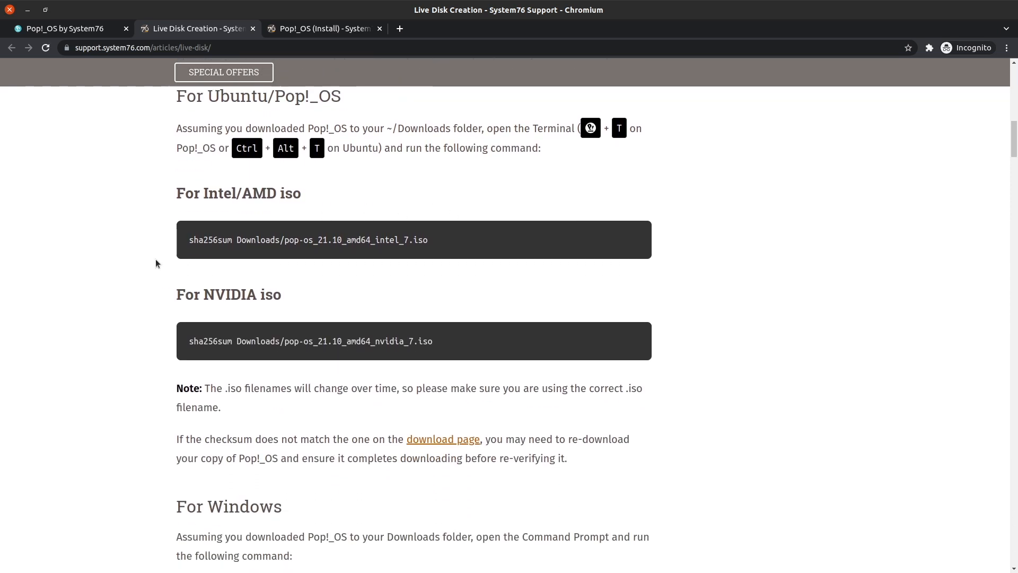
scroll(down, 3)
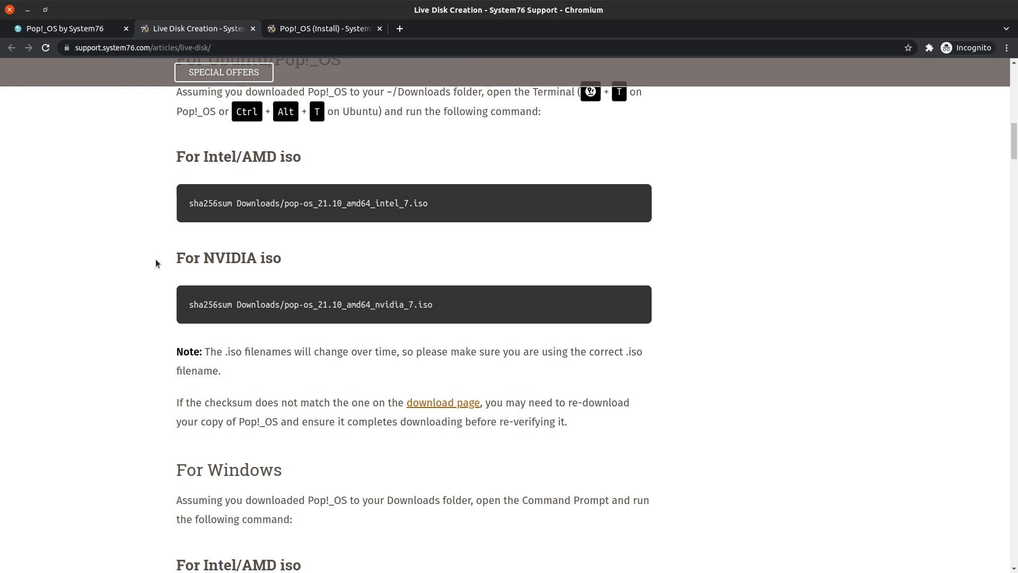
scroll(down, 3)
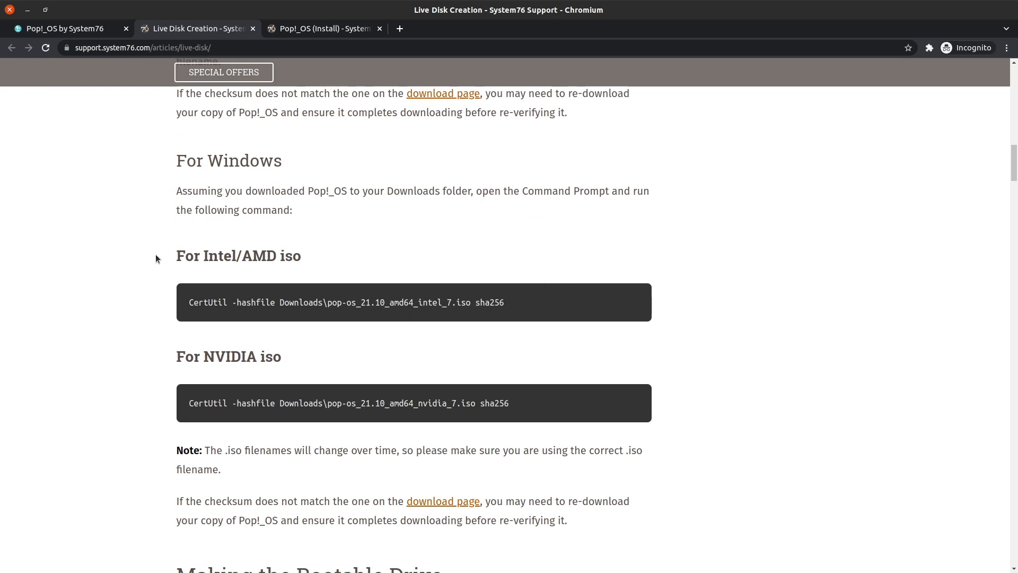
scroll(down, 3)
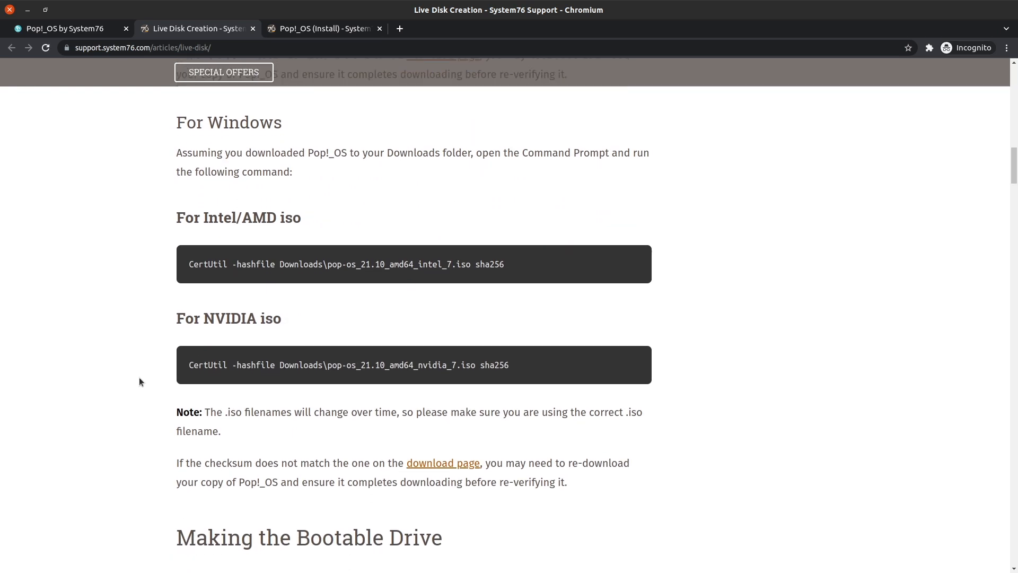
scroll(down, 3)
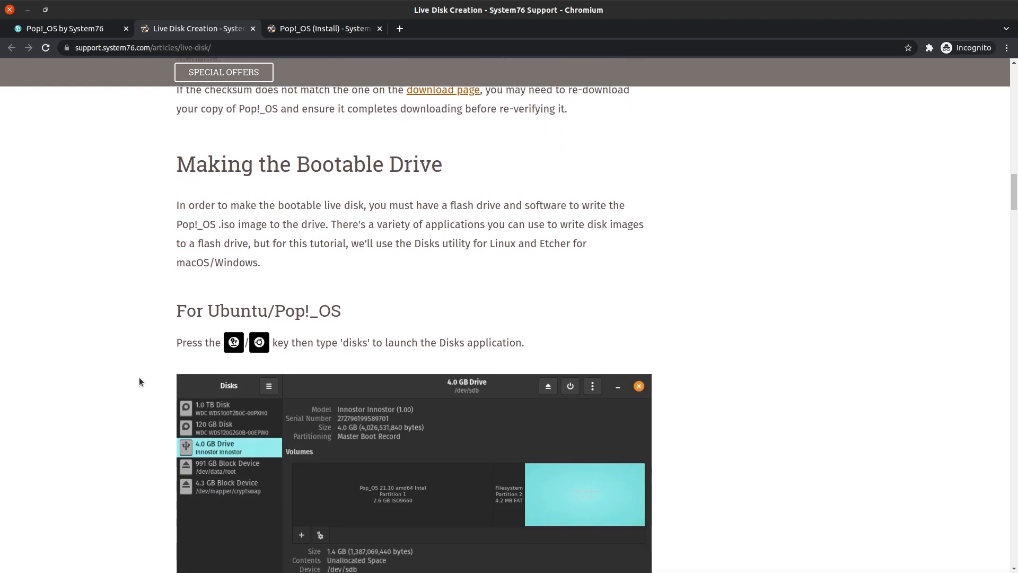
scroll(down, 3)
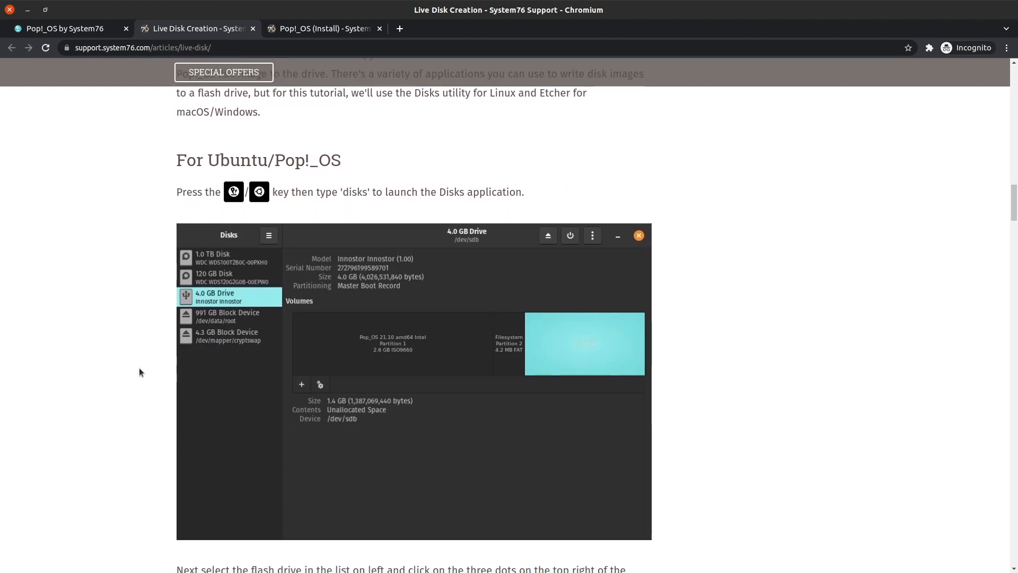
mouse_move(347, 267)
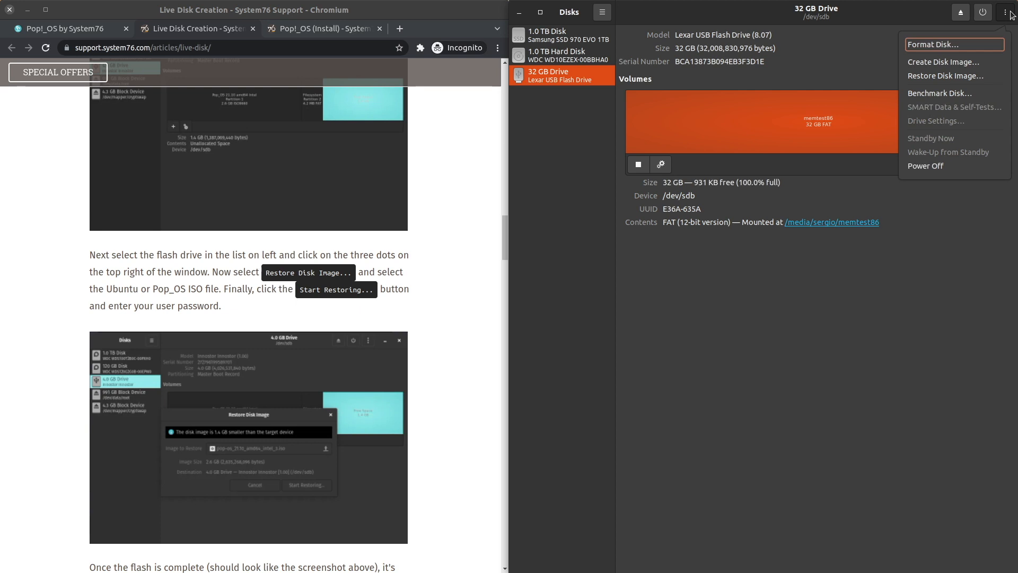
mouse_move(954, 75)
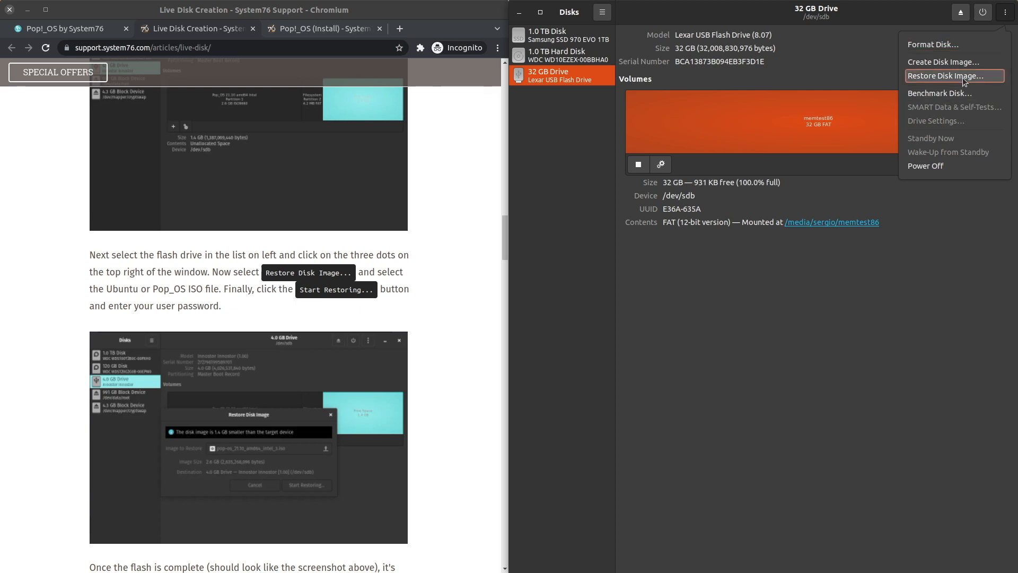
Restore the Pop!_OS 20.04 ISO image onto the 32 GB Lexar USB drive
click(948, 75)
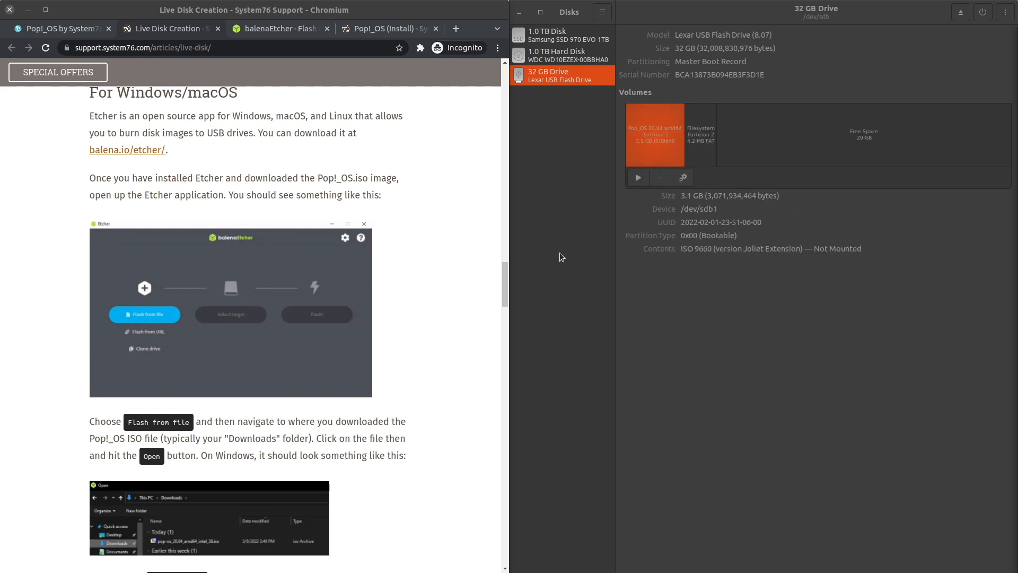
Scroll through the Etcher section down to 'Booting From the Live Disk'
scroll(down, 3)
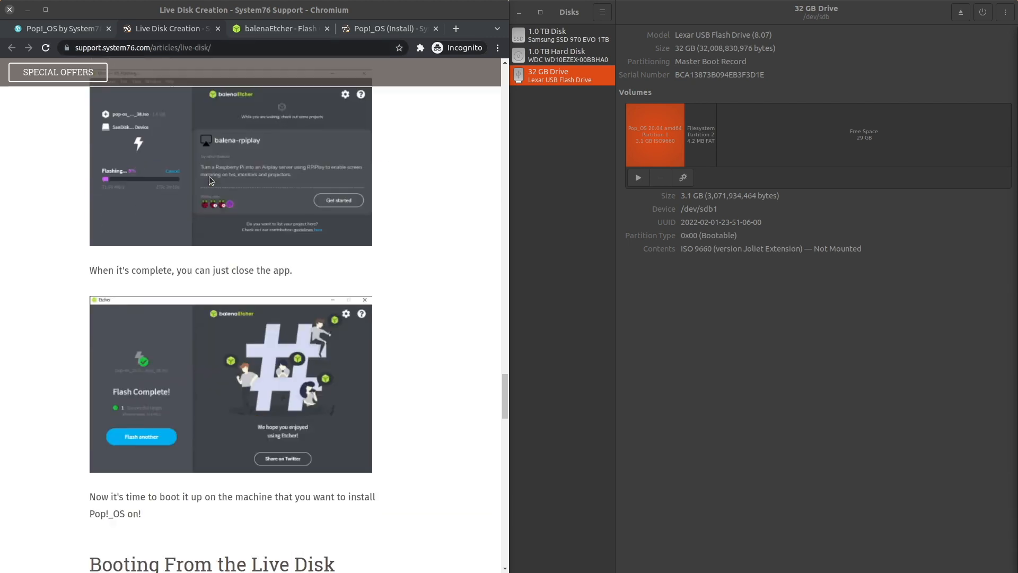
scroll(down, 3)
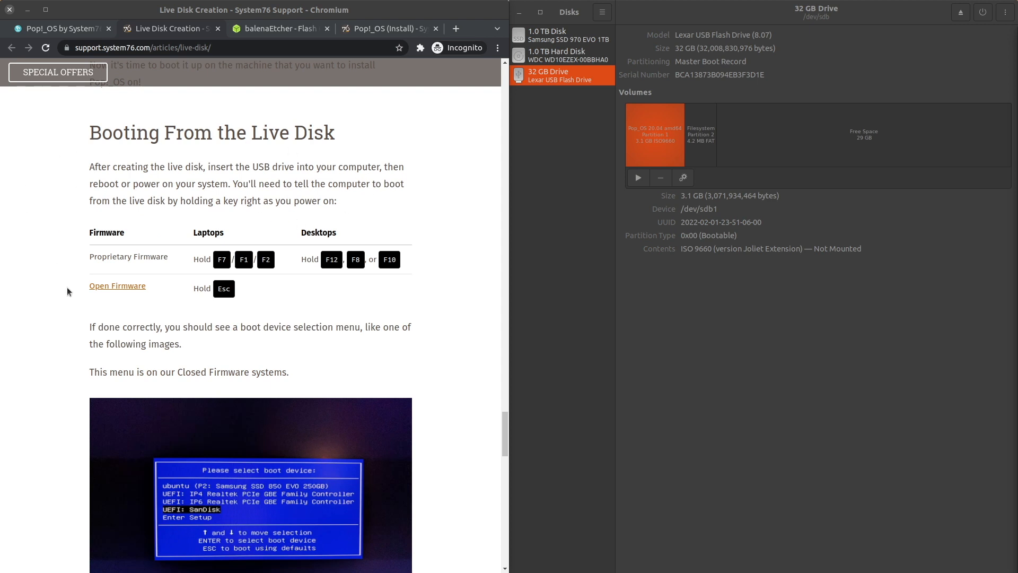
scroll(down, 3)
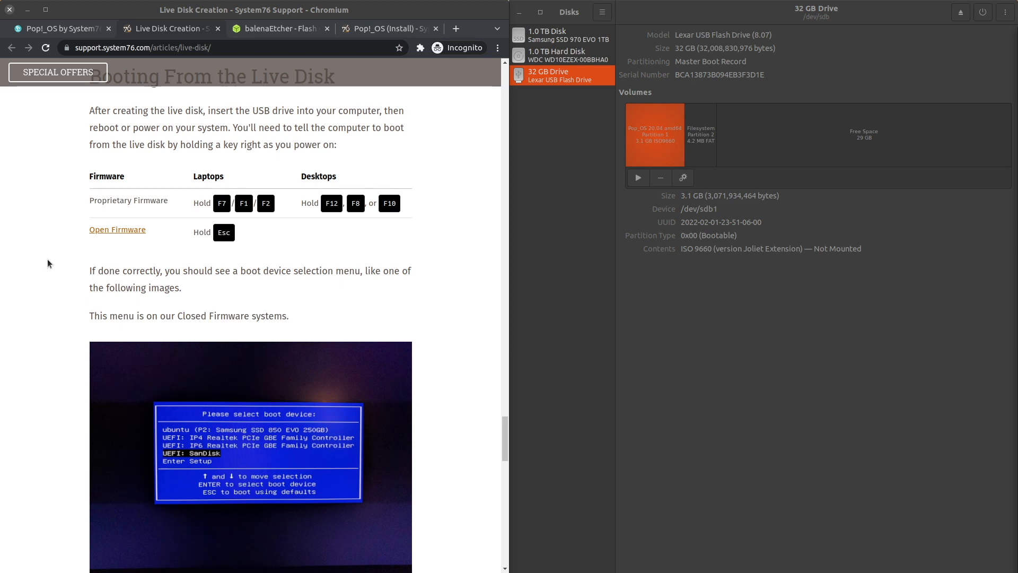
scroll(down, 3)
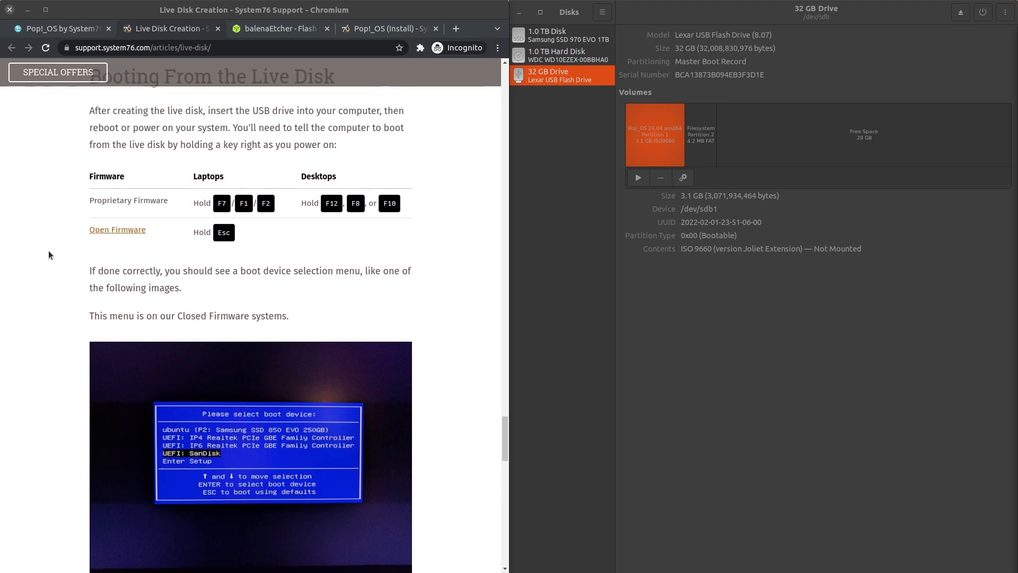
scroll(down, 3)
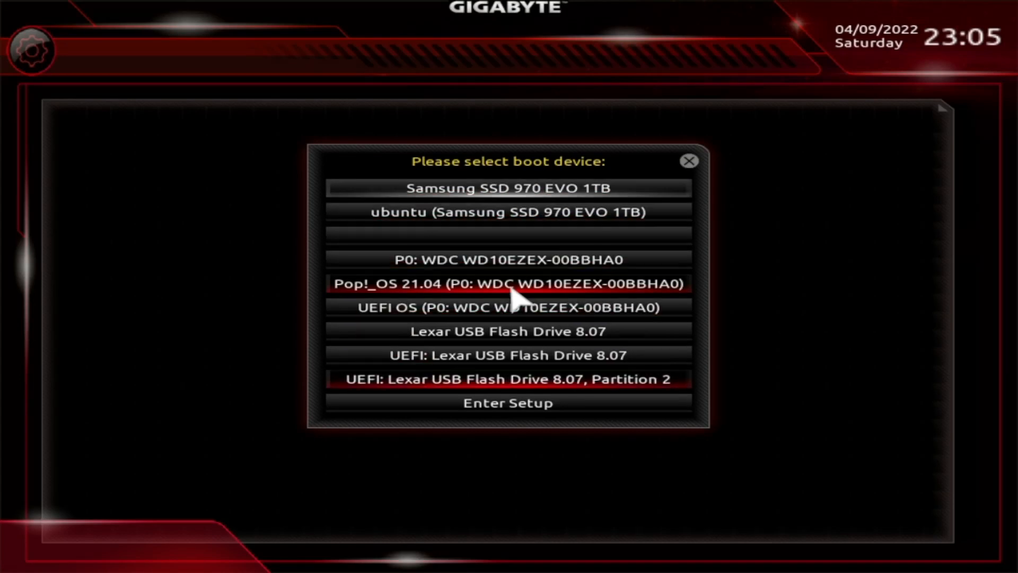
Boot the live disk from the 'UEFI: Lexar USB Flash Drive' entry
click(508, 282)
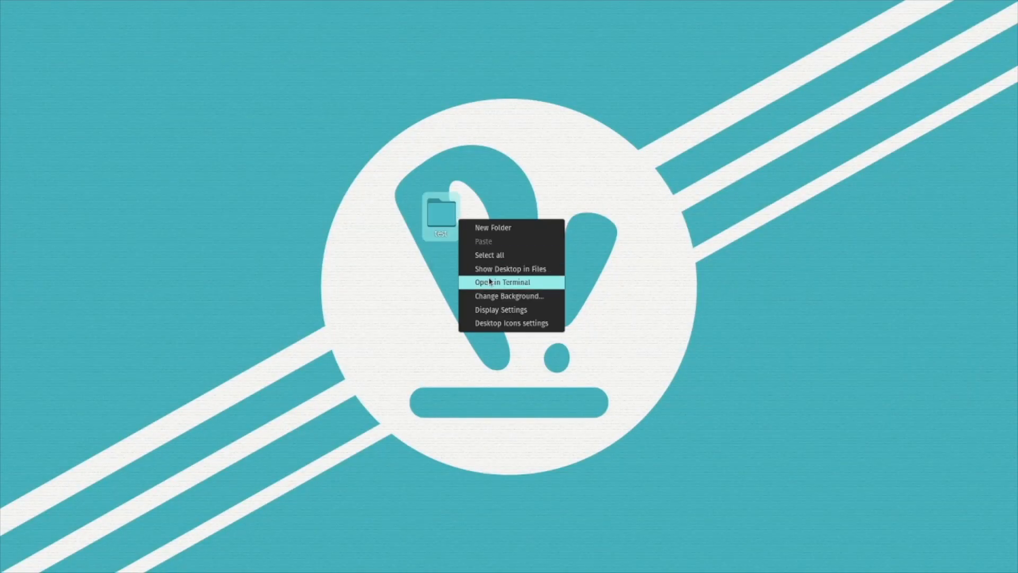
Set Display Settings to Single Display mode, keep the changes, and apply
click(500, 309)
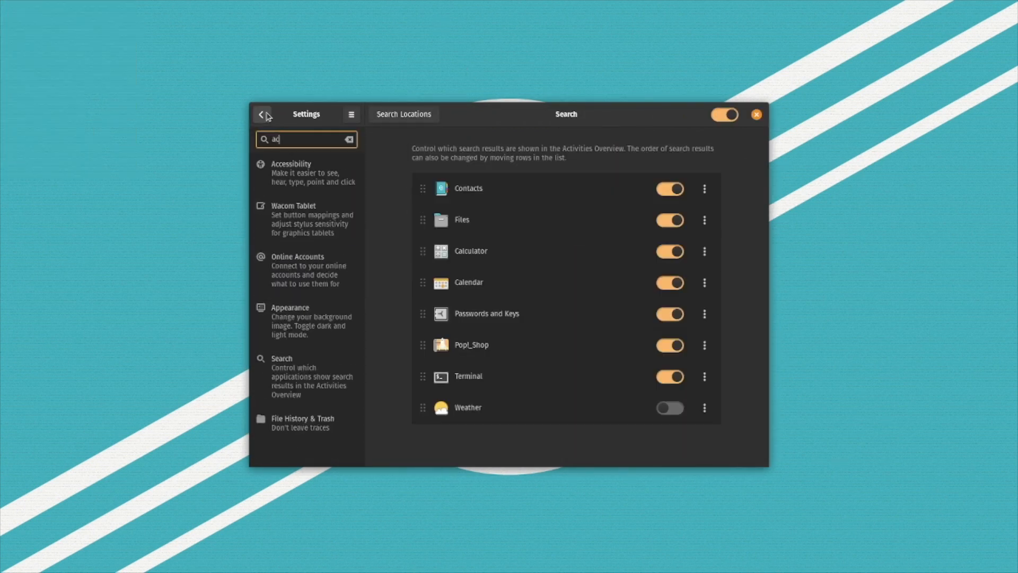
click(263, 114)
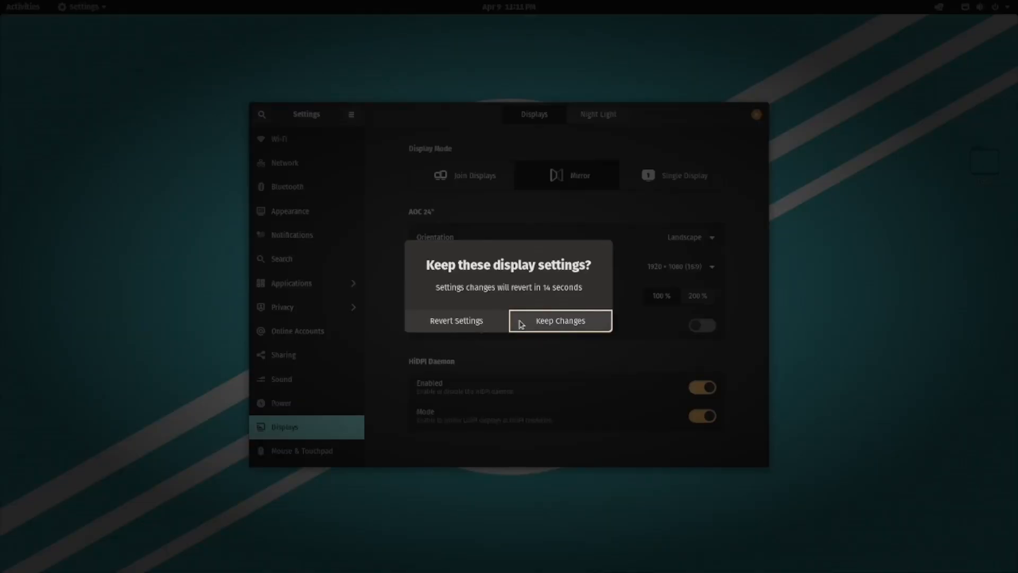
click(558, 321)
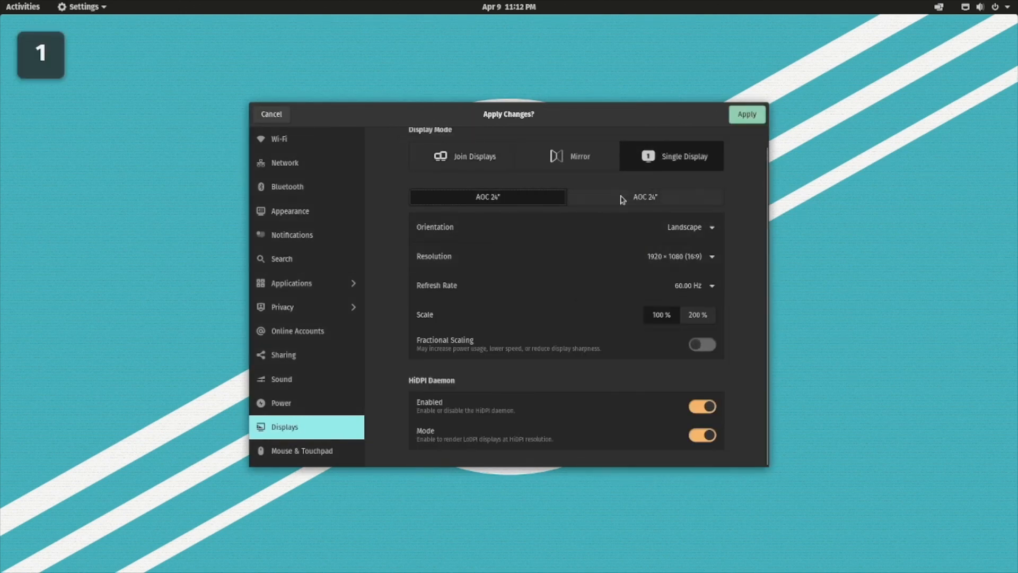
click(746, 113)
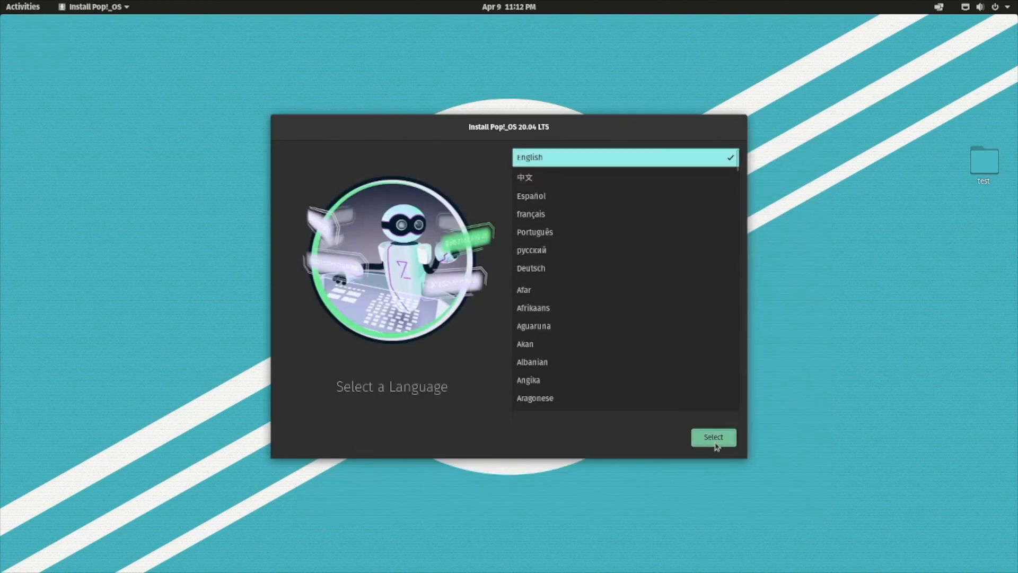
mouse_move(582, 234)
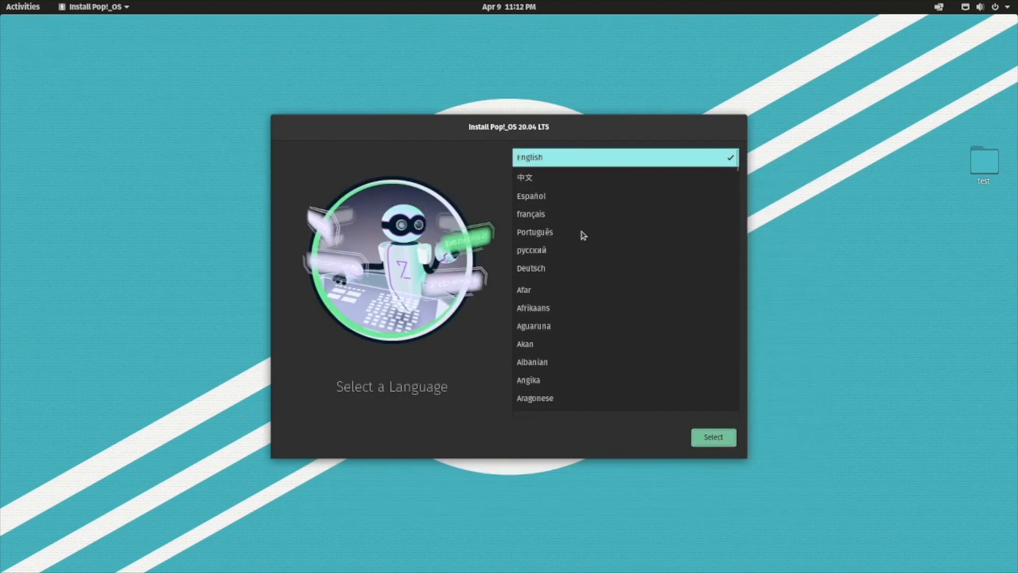
Choose English with the United States region, then select Clean Install
click(529, 157)
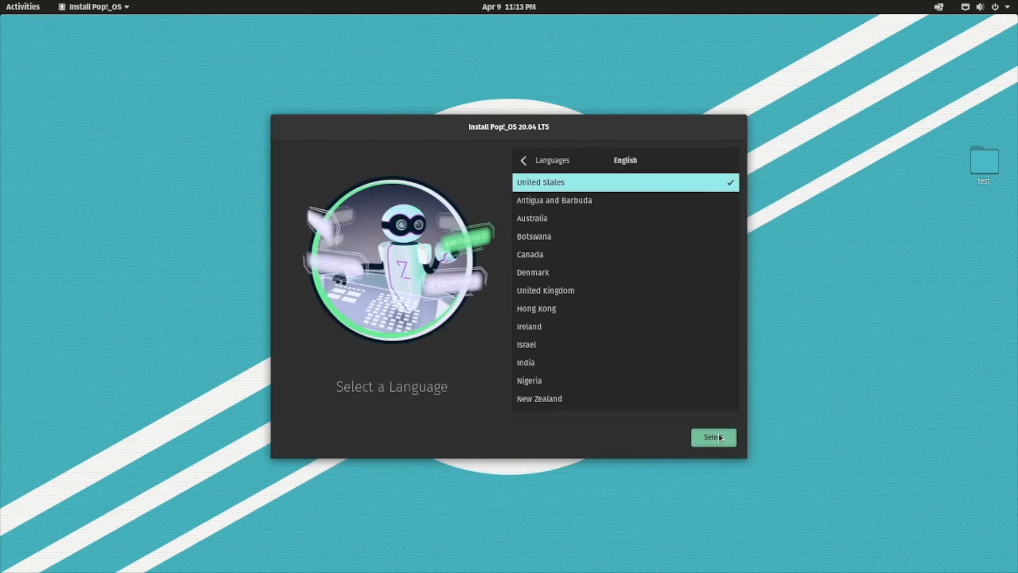
click(712, 437)
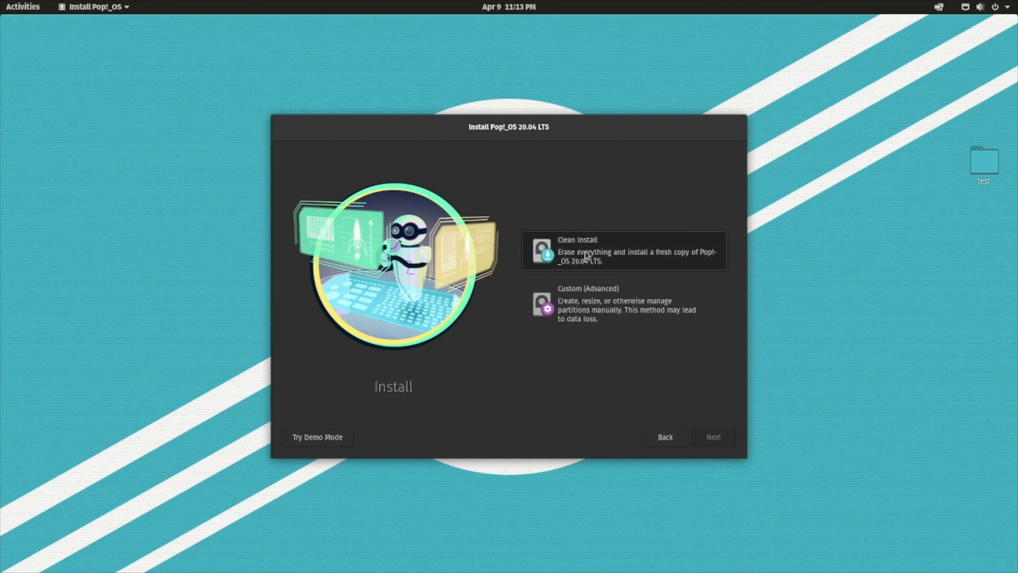
click(622, 251)
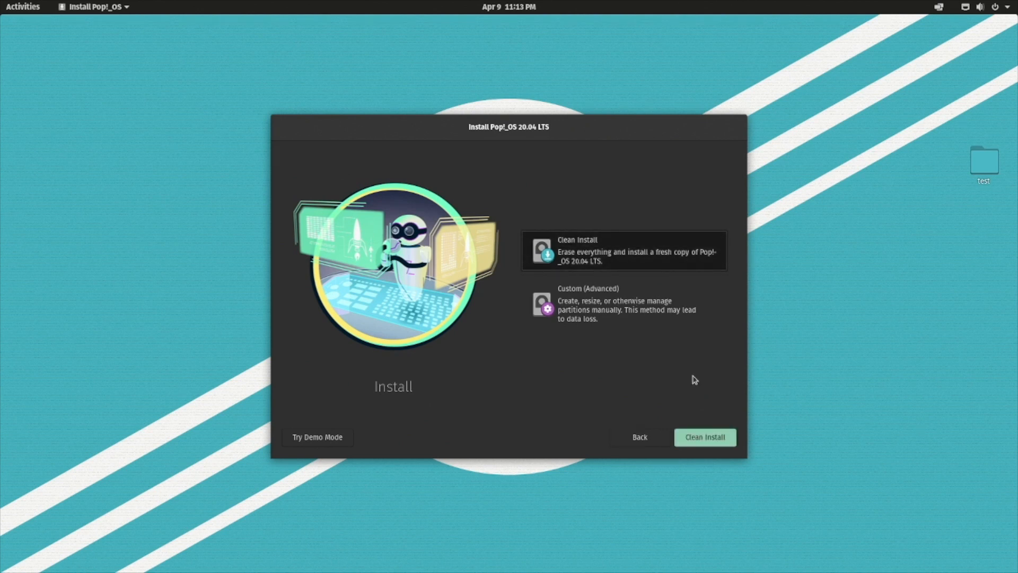
click(705, 436)
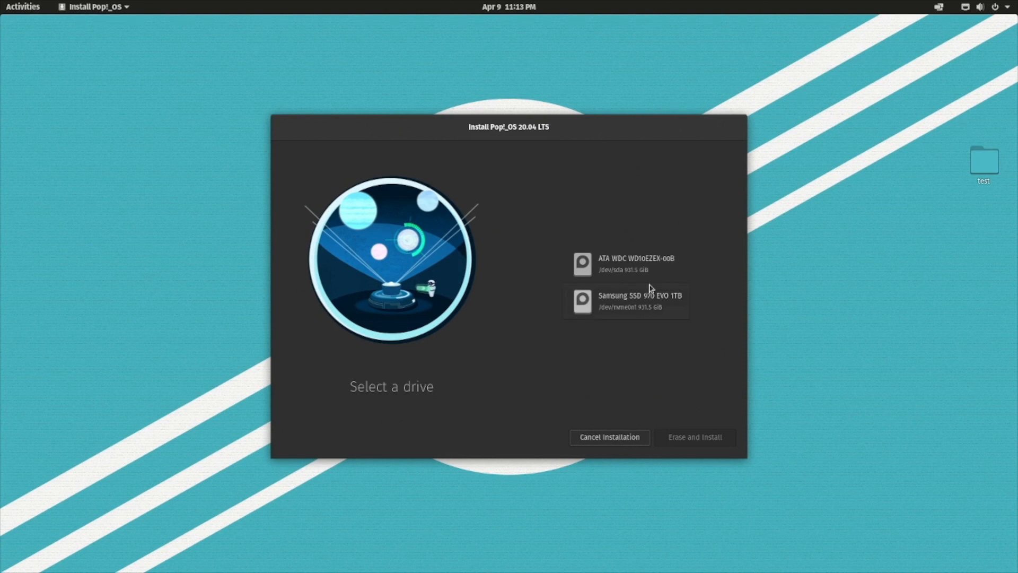
Select the ATA WDC drive (/dev/sda) and begin Erase and Install
click(625, 263)
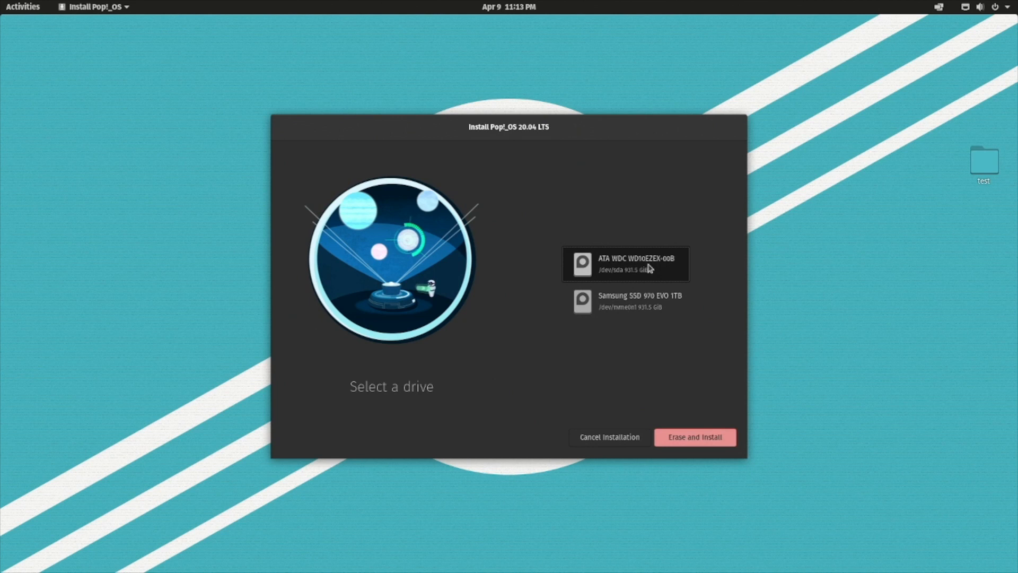
mouse_move(675, 228)
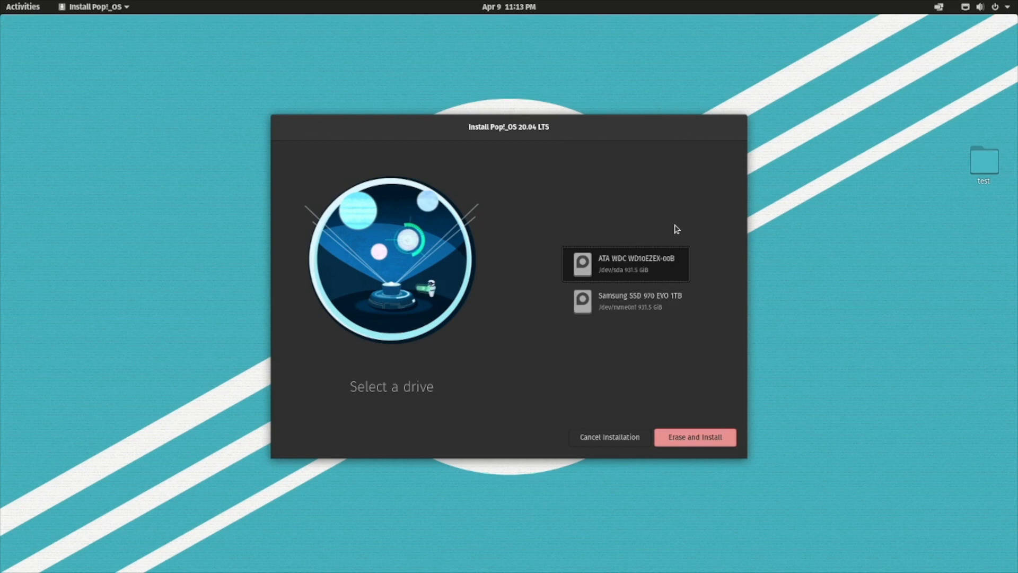
mouse_move(706, 444)
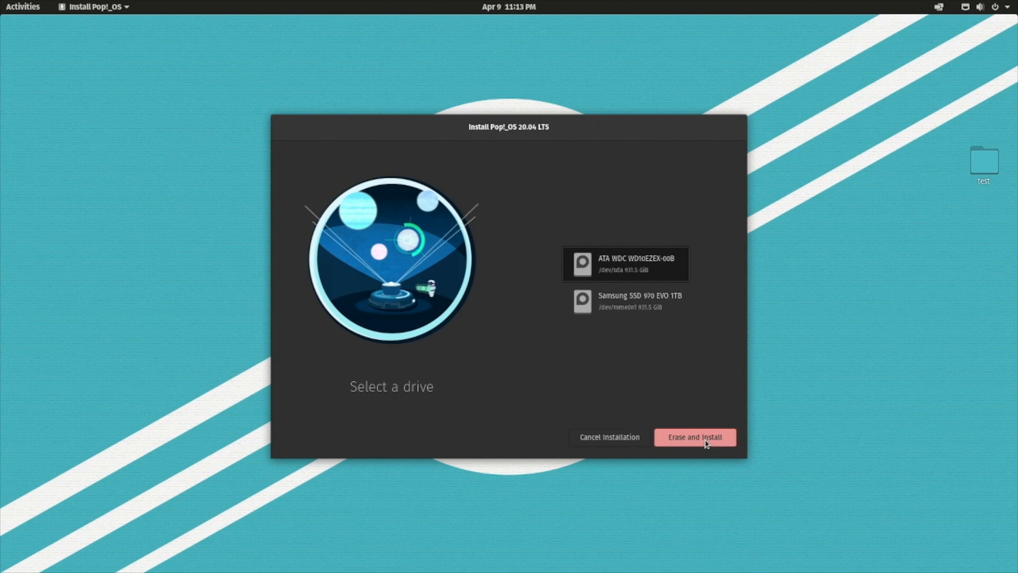
click(694, 436)
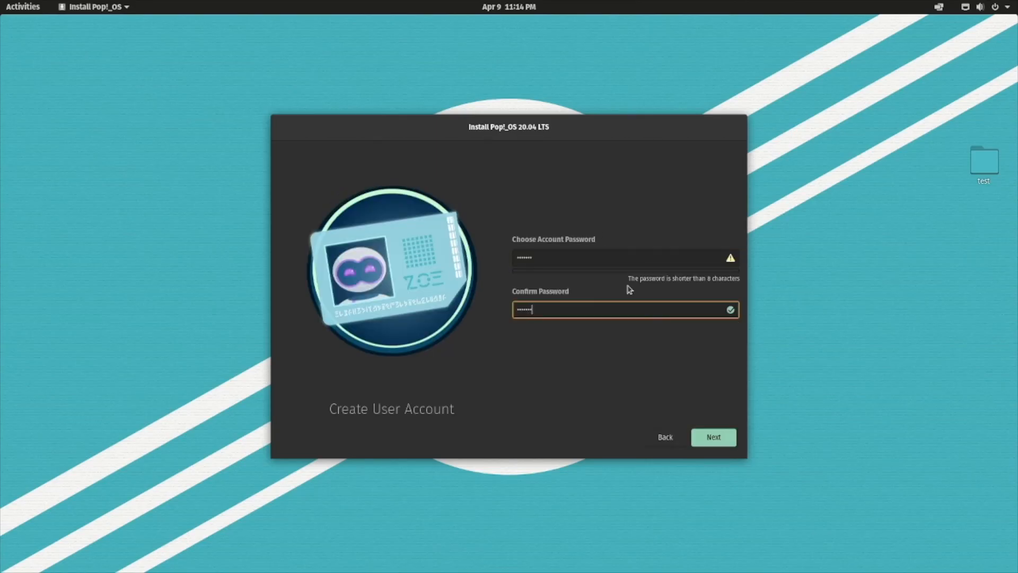
Continue past the account password page so Pop!_OS installs and reaches Initial Setup
click(713, 437)
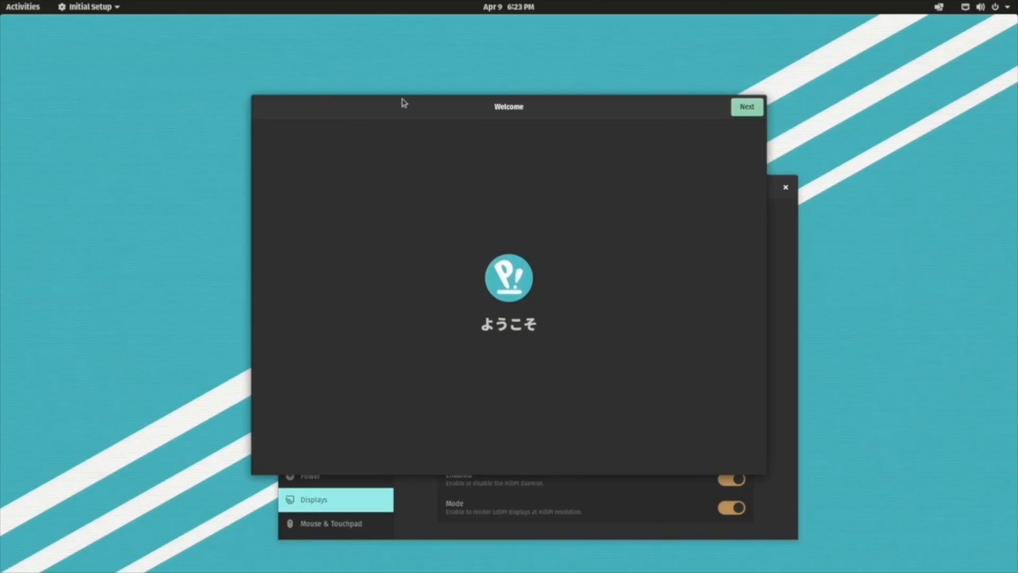
Connect to the 'Get off my LAN' Wi-Fi network and accept the privacy defaults
click(746, 107)
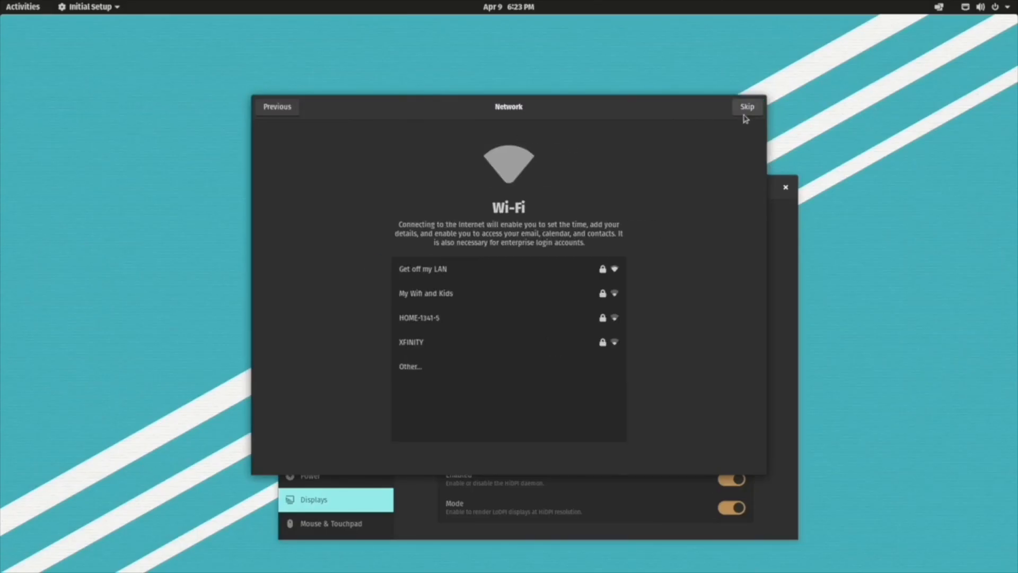
click(422, 268)
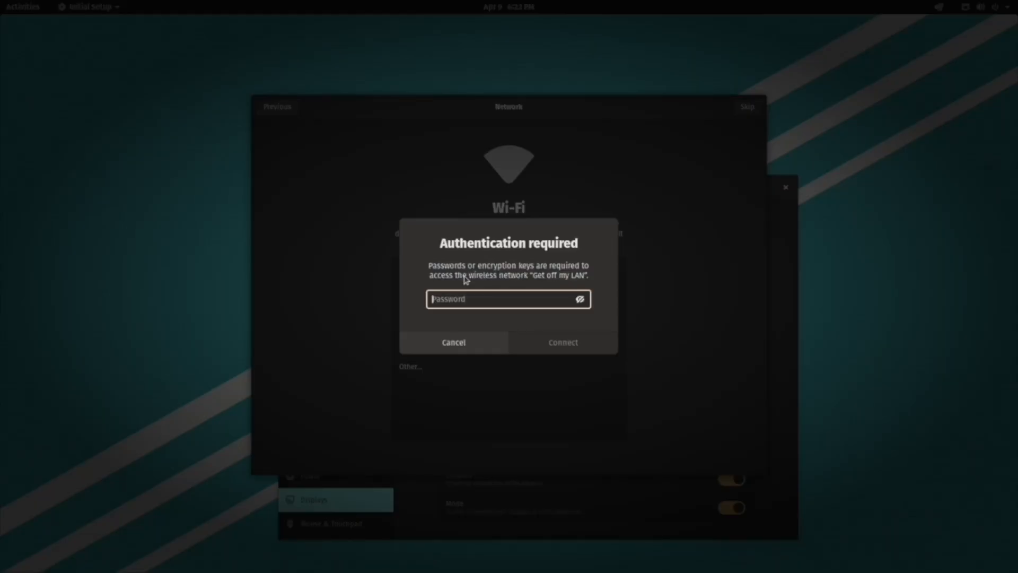
click(452, 342)
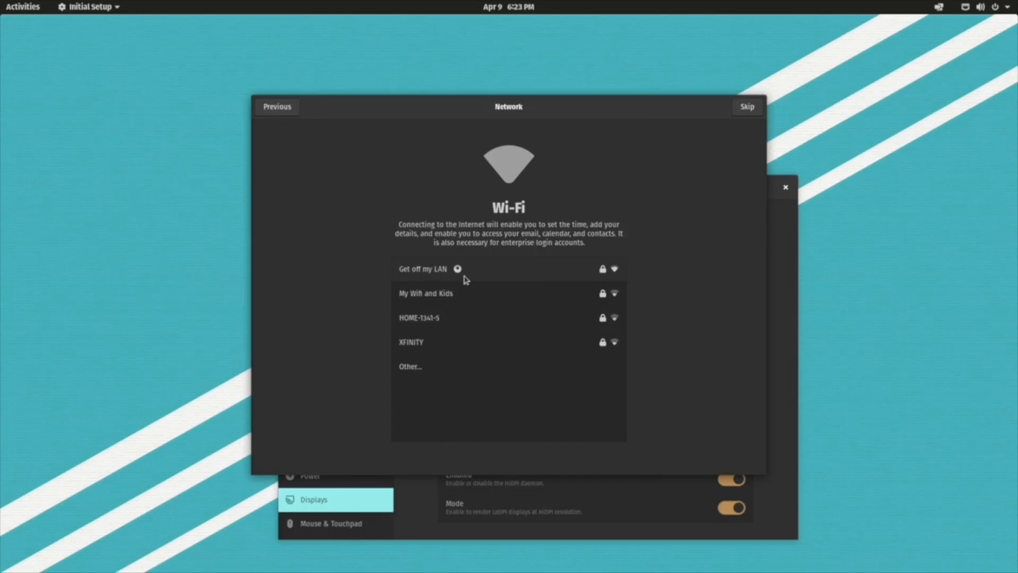
click(747, 107)
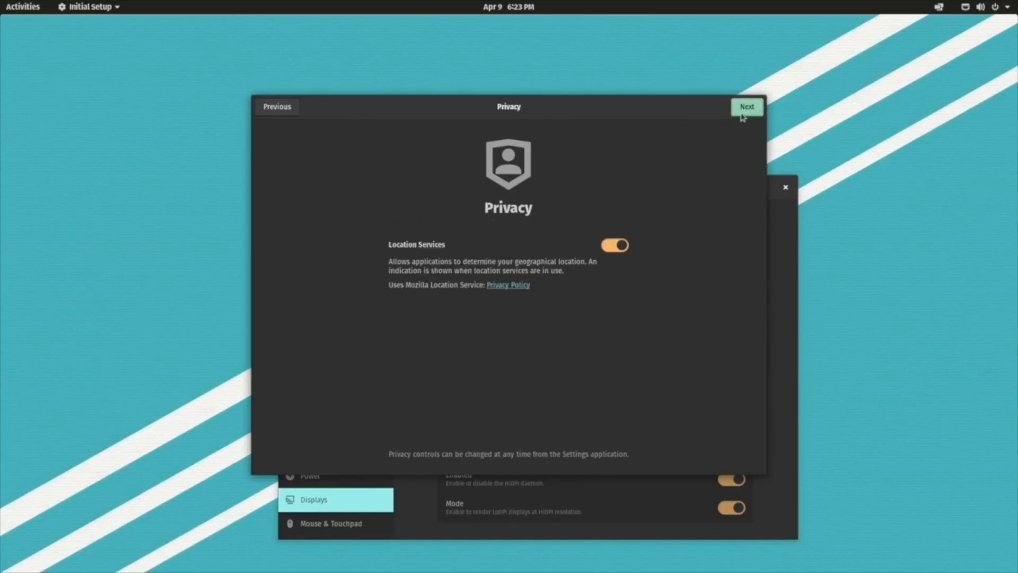
click(746, 106)
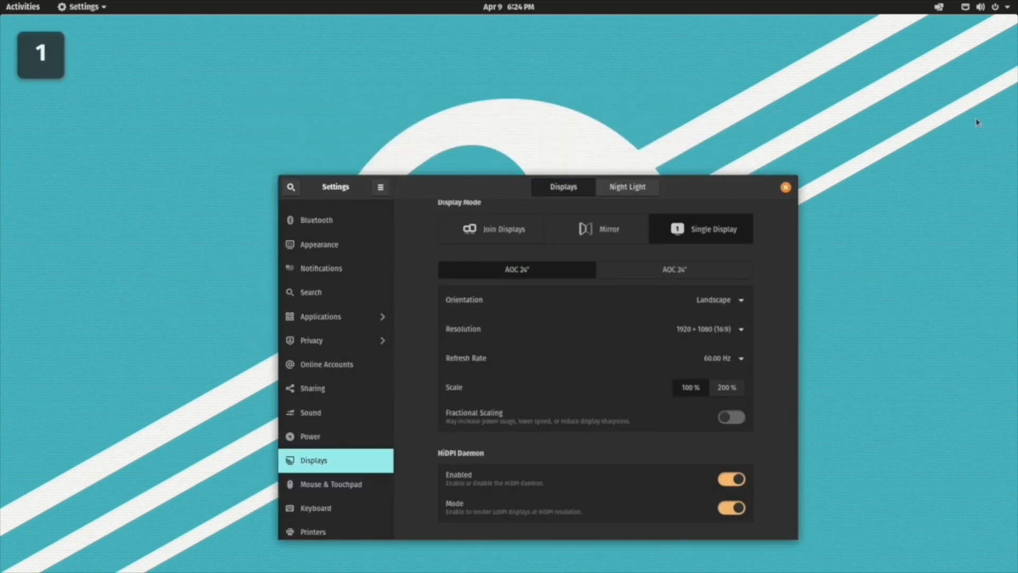
Show the Settings Appearance page with its light and dark system styles
click(23, 6)
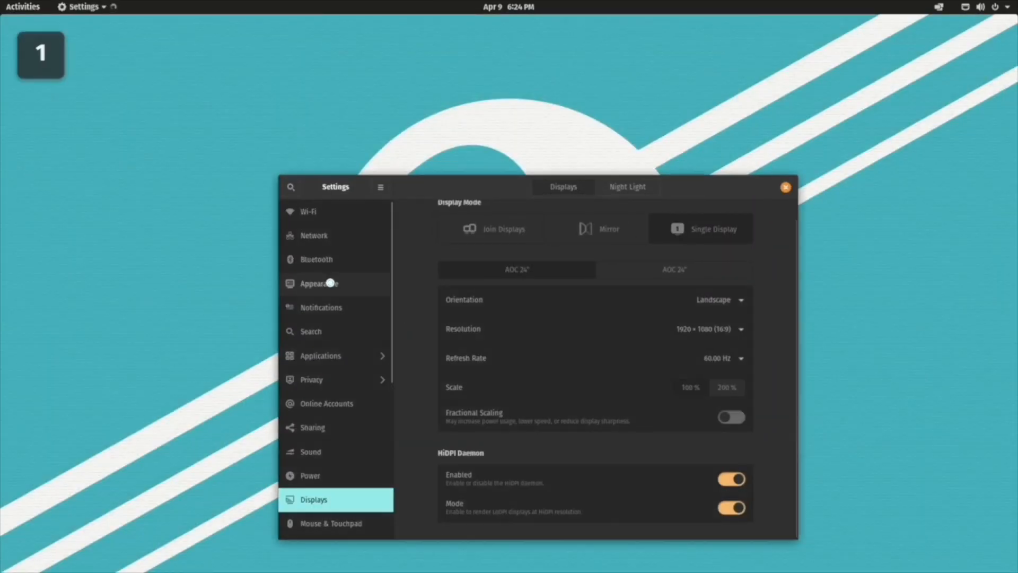
click(318, 283)
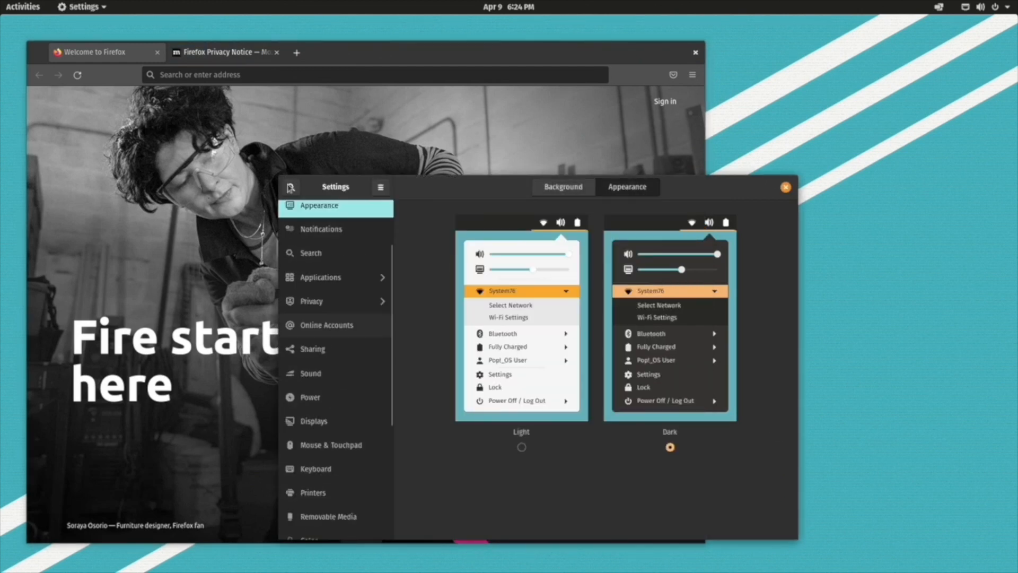
Search 'slippi' in Firefox and download Slippi Launcher for Linux from slippi.gg
text(dod)
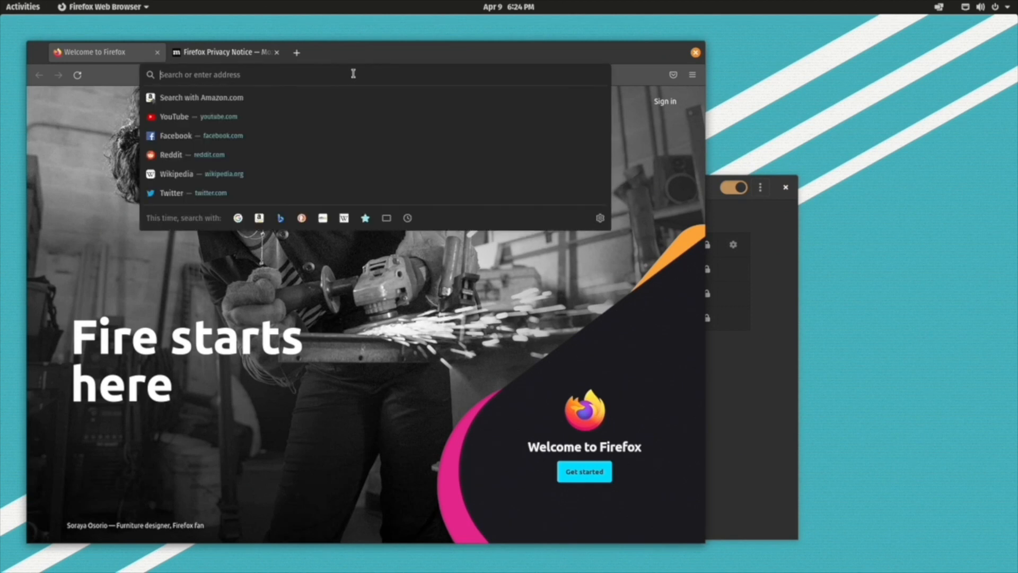
text(slippi.gg)
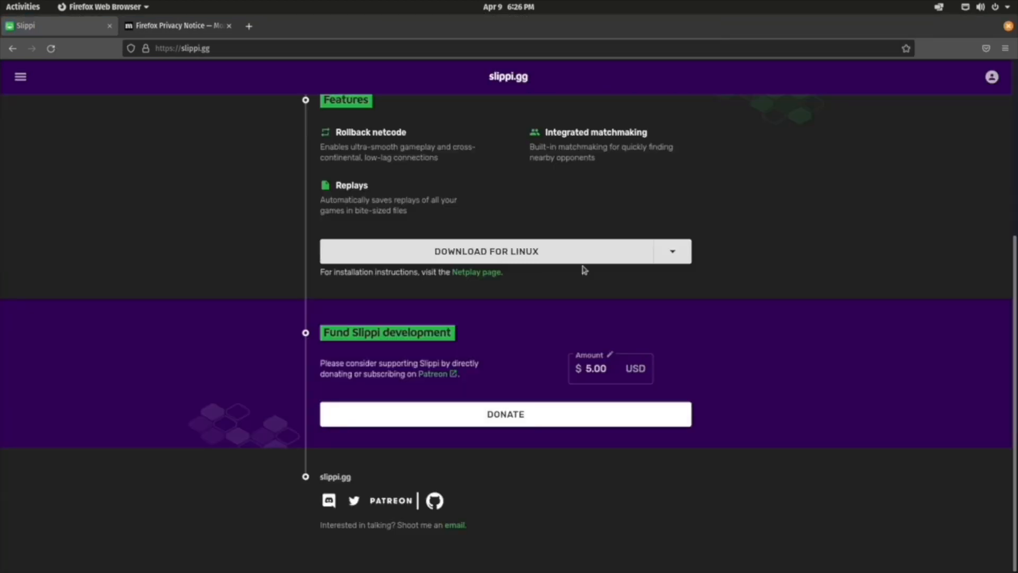
click(486, 251)
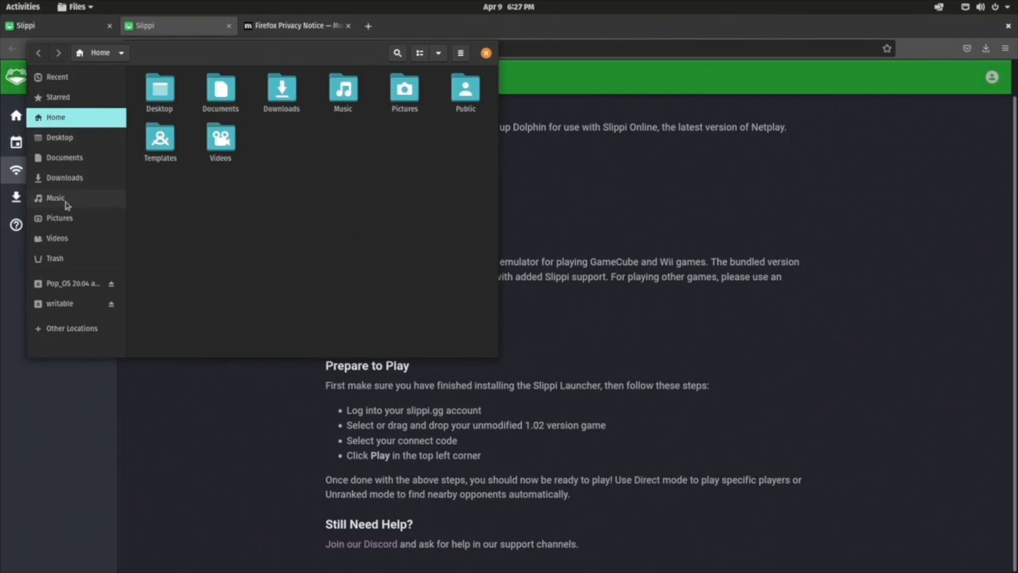
mouse_move(75, 180)
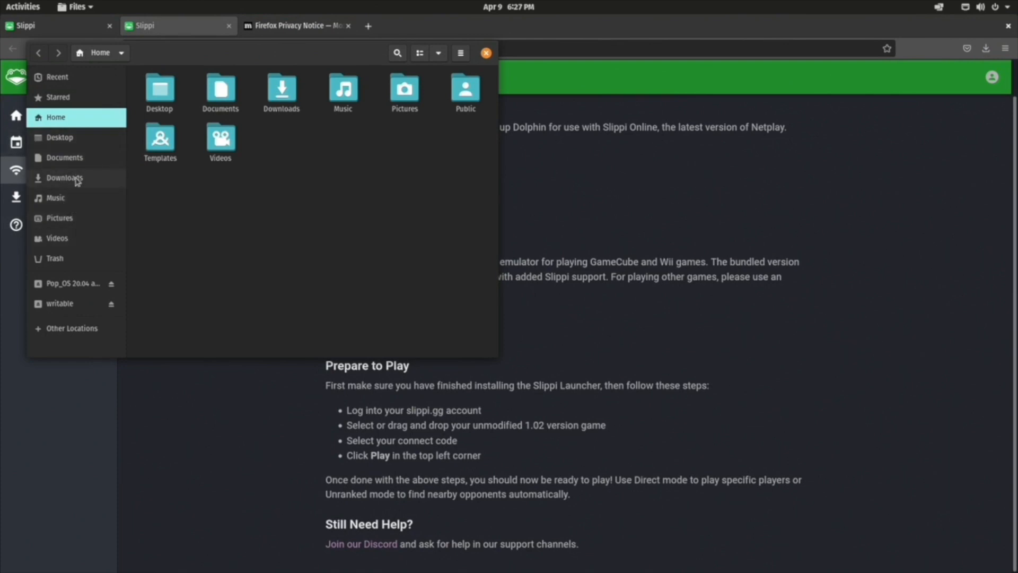
Allow the Slippi Launcher AppImage to execute as a program, then launch it
right_click(169, 121)
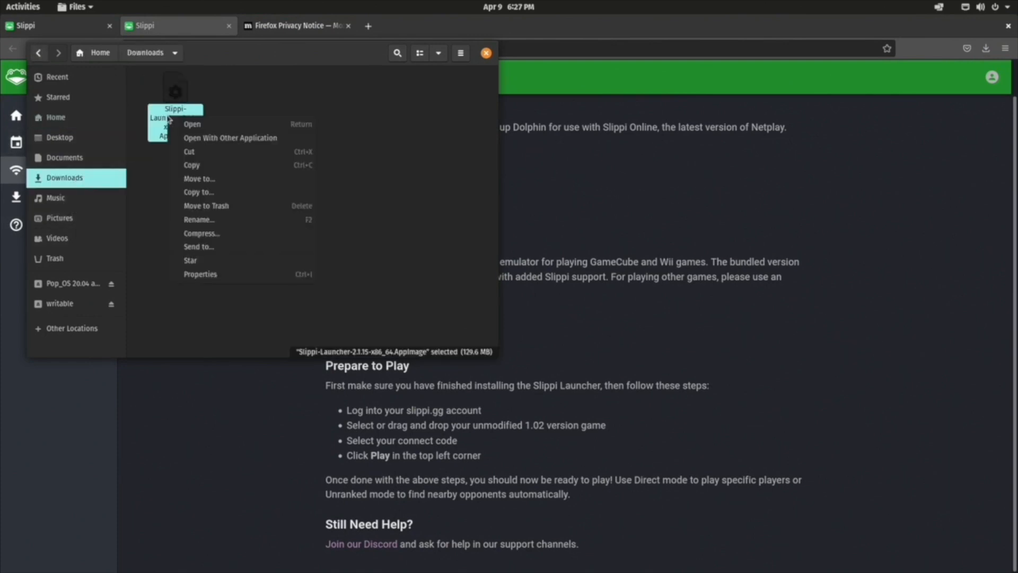
click(200, 274)
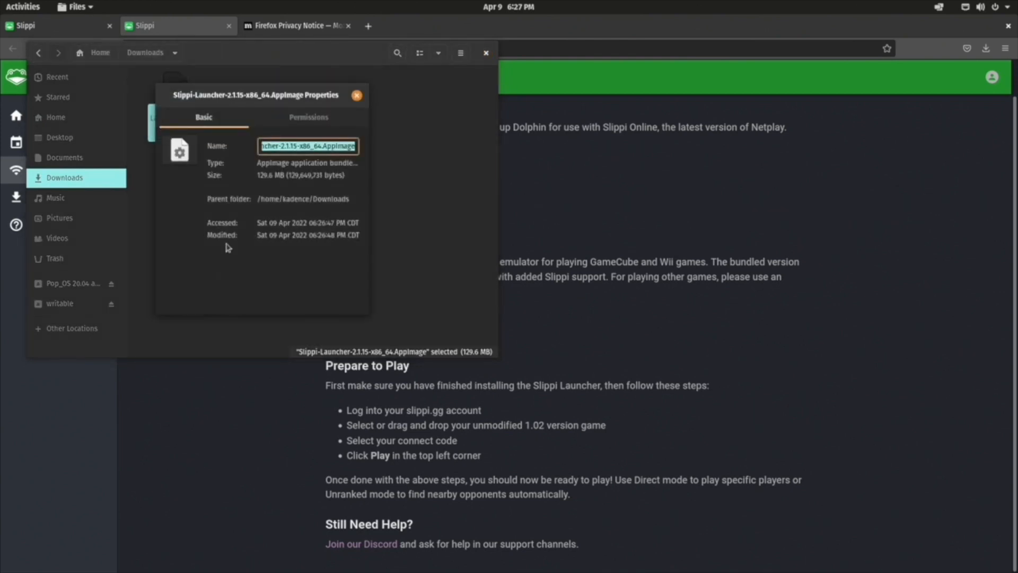
click(309, 116)
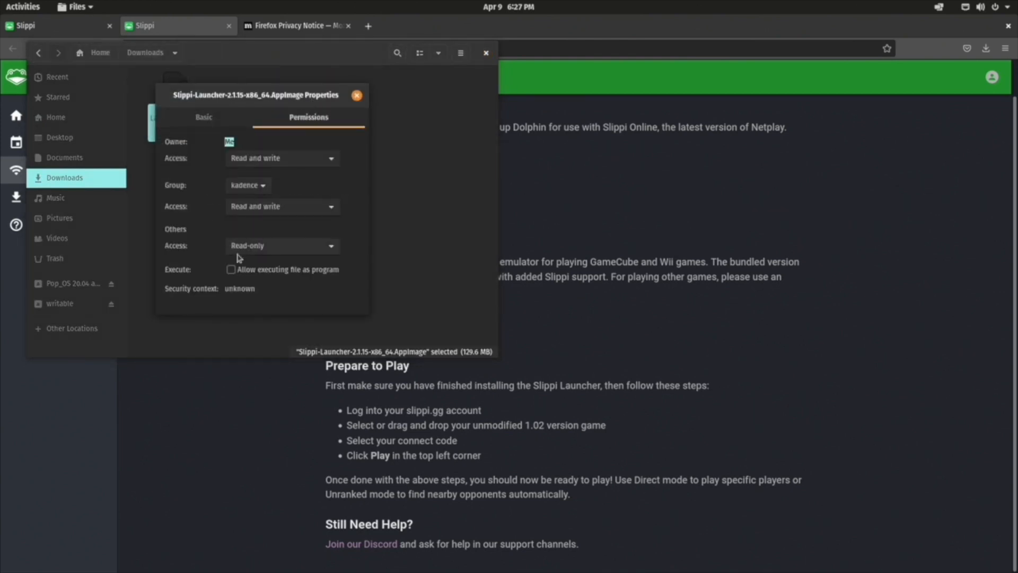
click(231, 270)
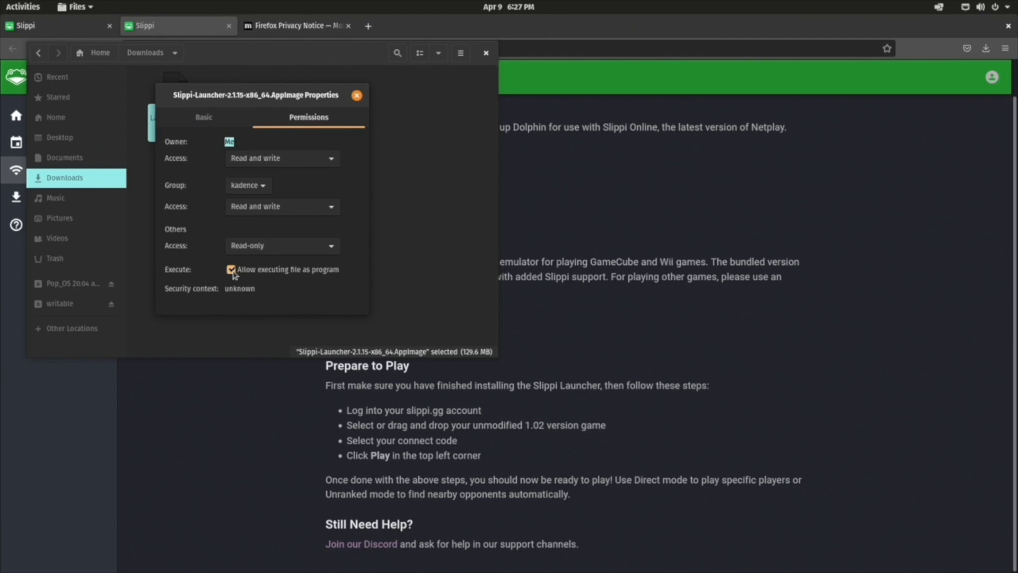
click(356, 95)
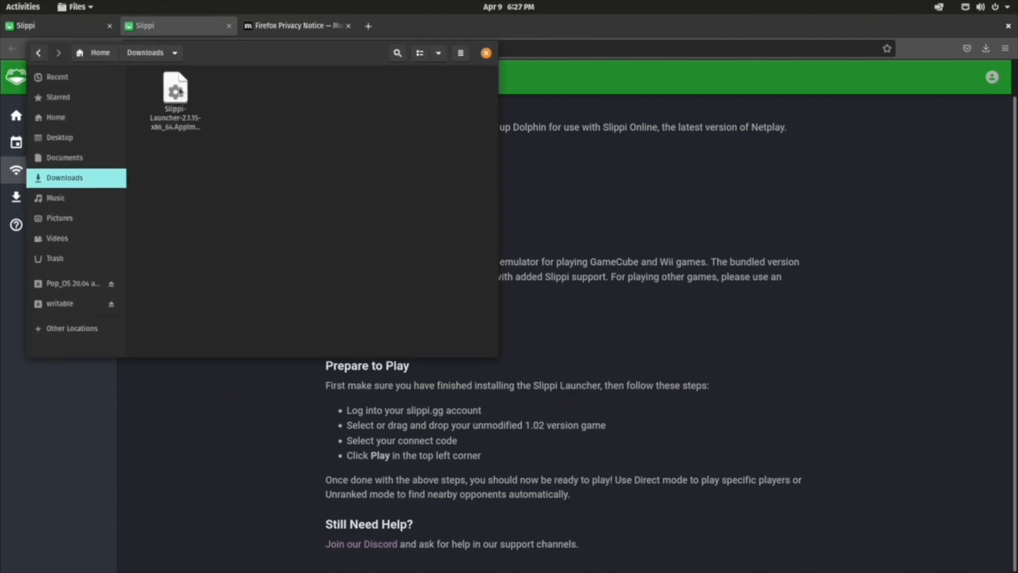
click(175, 97)
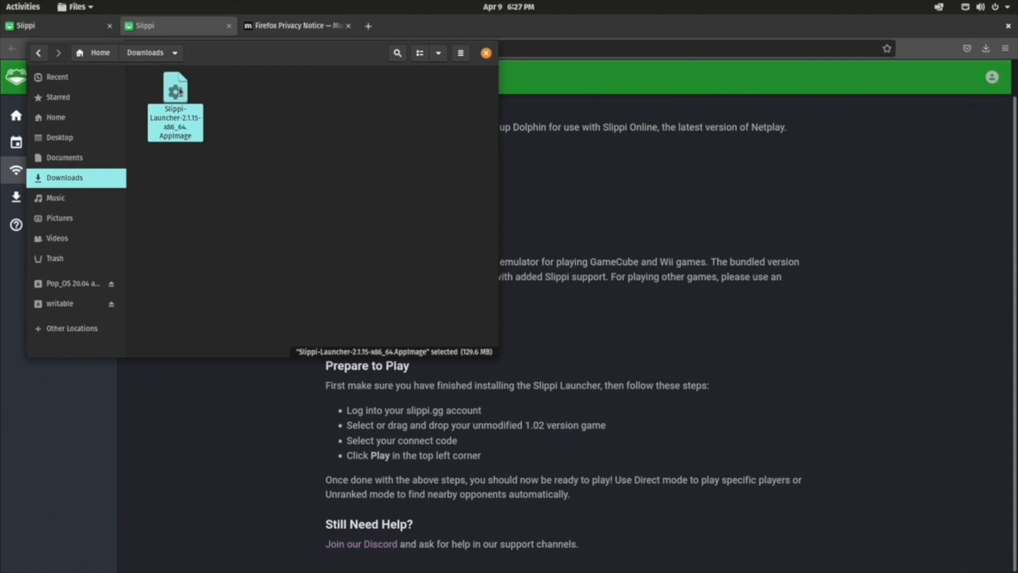
double_click(174, 107)
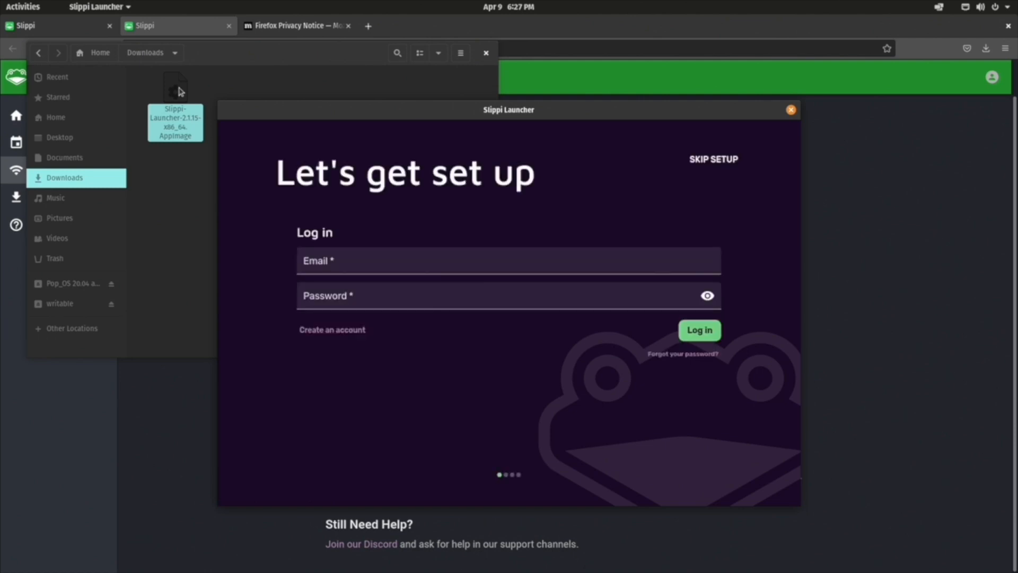
Sign up for a Slippi account named 'sub2kadence' and confirm its connect code
click(332, 329)
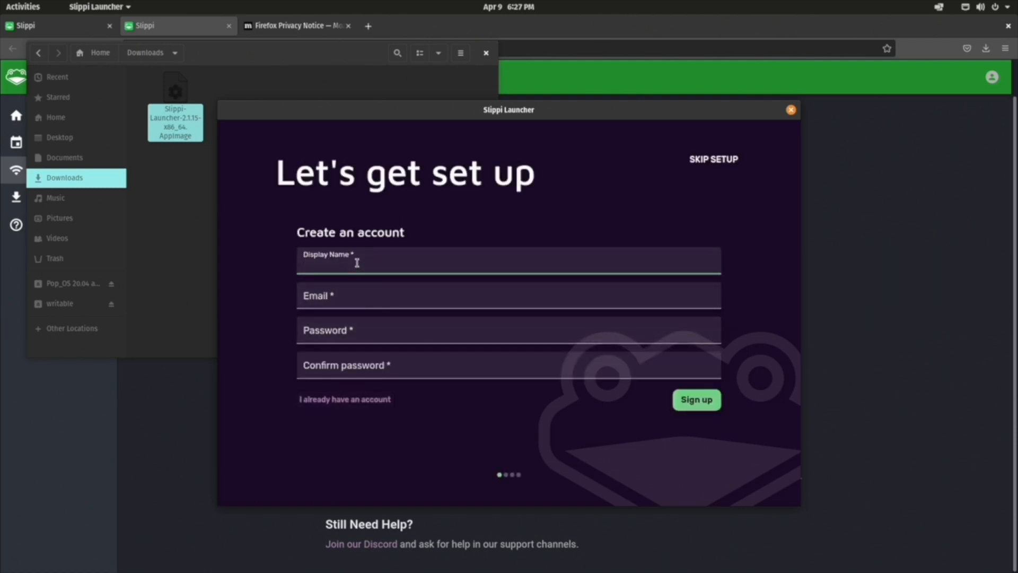
text(sub2kadence)
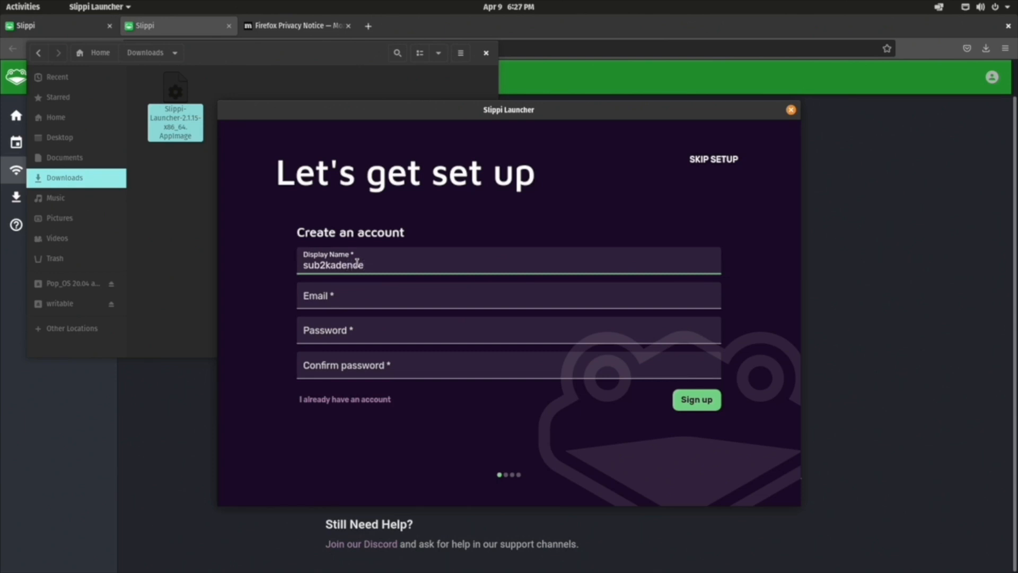
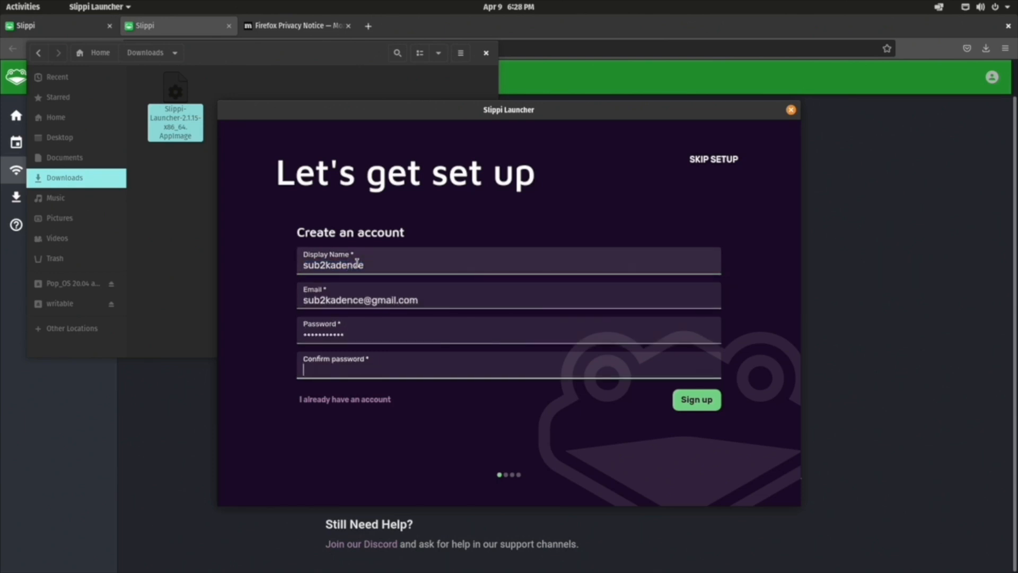
click(695, 399)
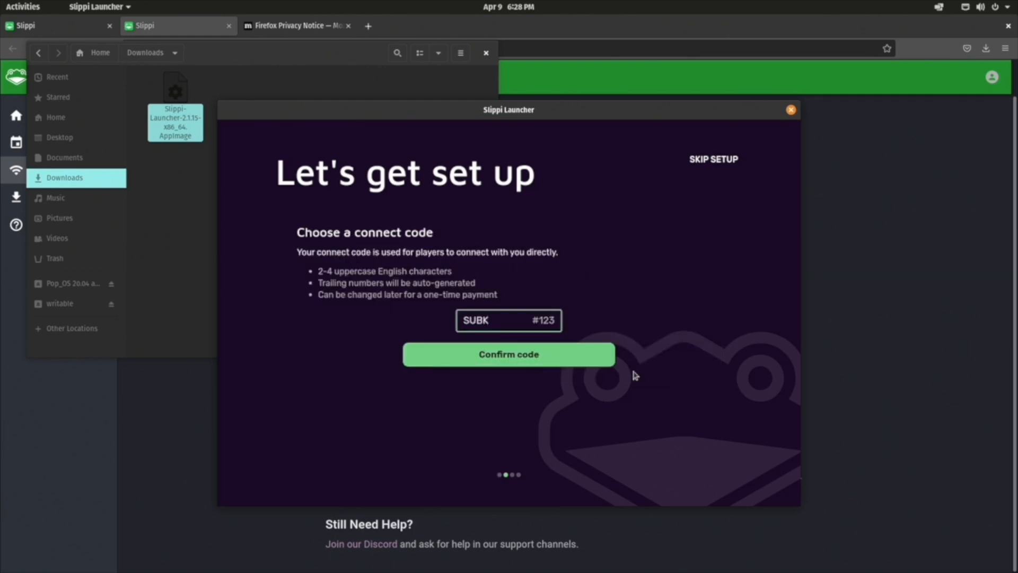
click(509, 354)
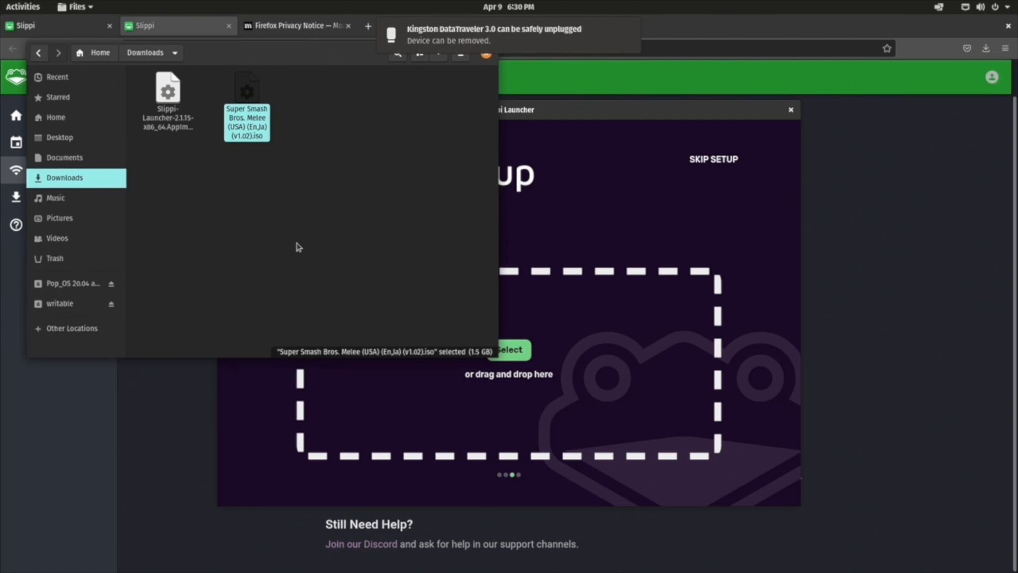
Accept the Melee ISO and continue from 'You're all set up' to the home page
click(300, 262)
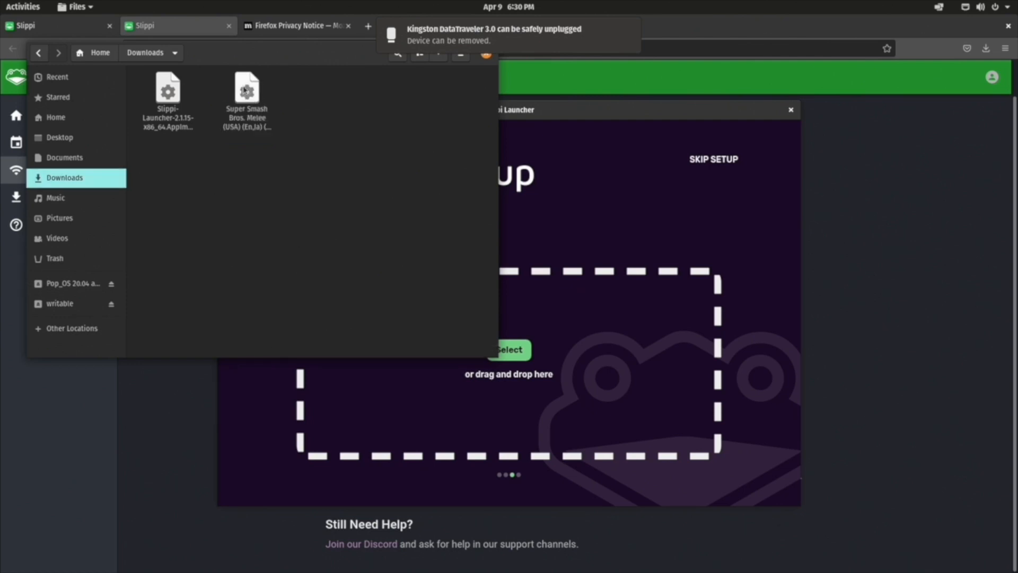
click(247, 101)
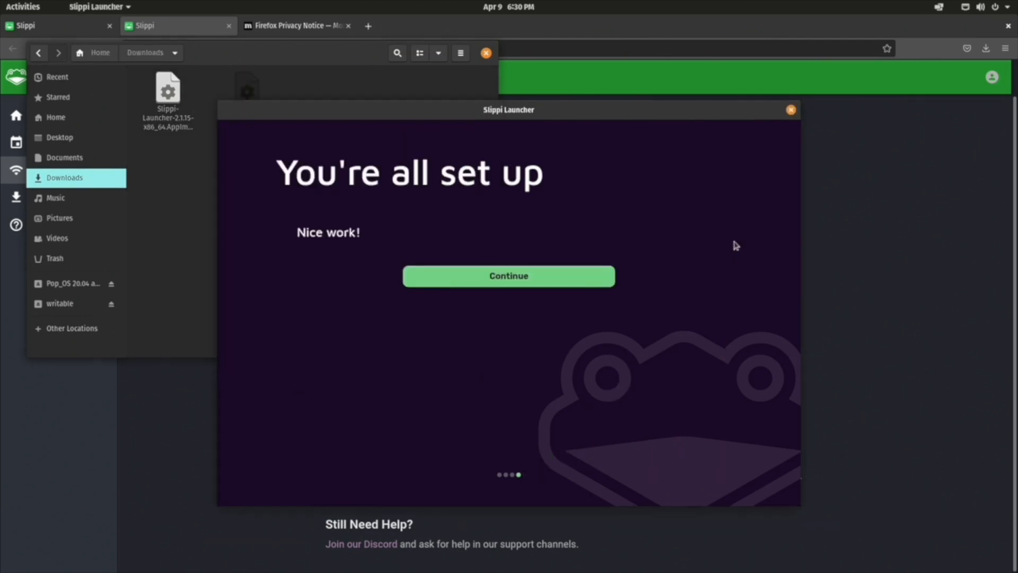
click(509, 275)
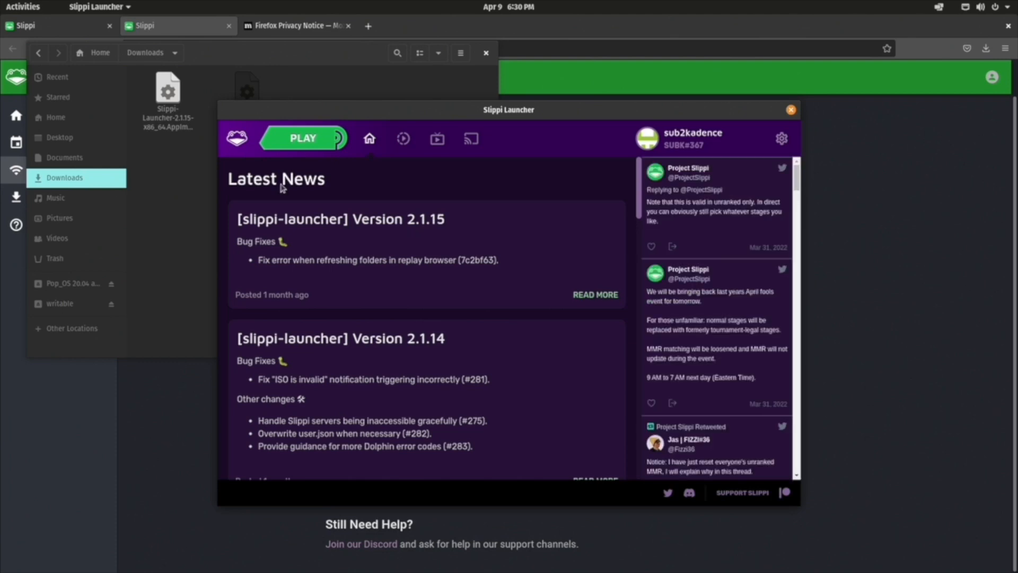
mouse_move(303, 138)
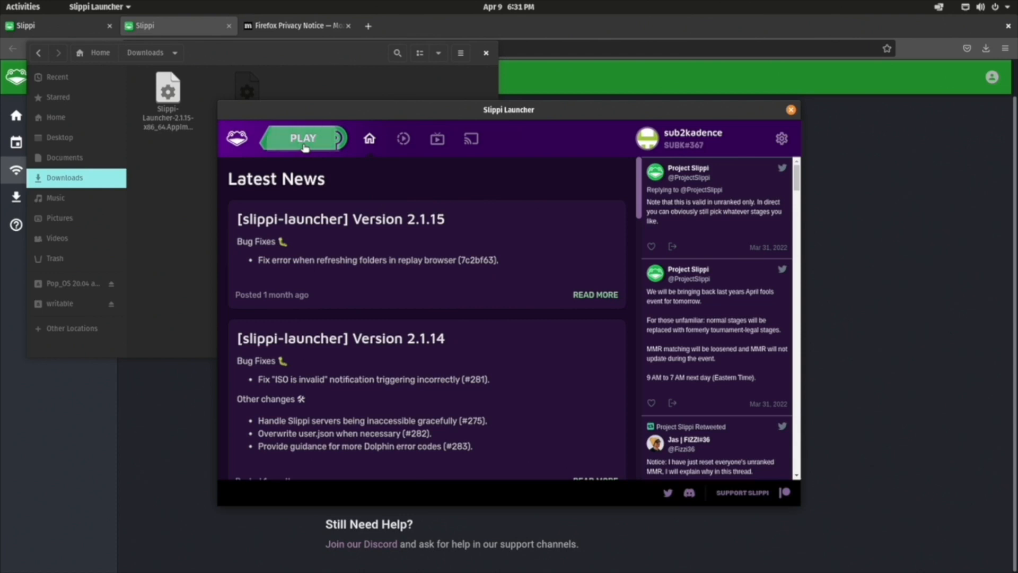
After Play warns of missing libraries, select the libopengl0 apt command in Help and open Terminal
click(303, 138)
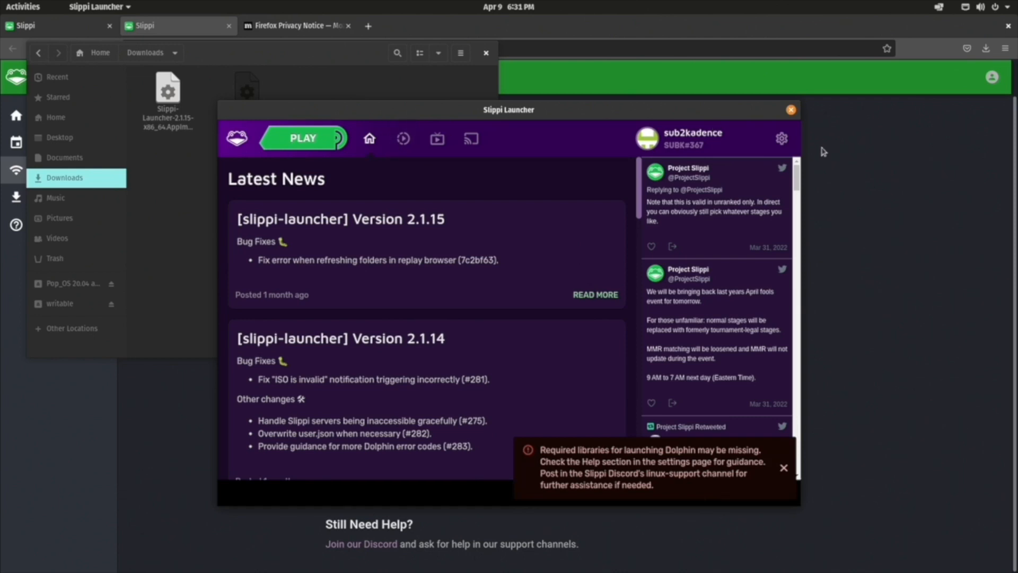
click(781, 139)
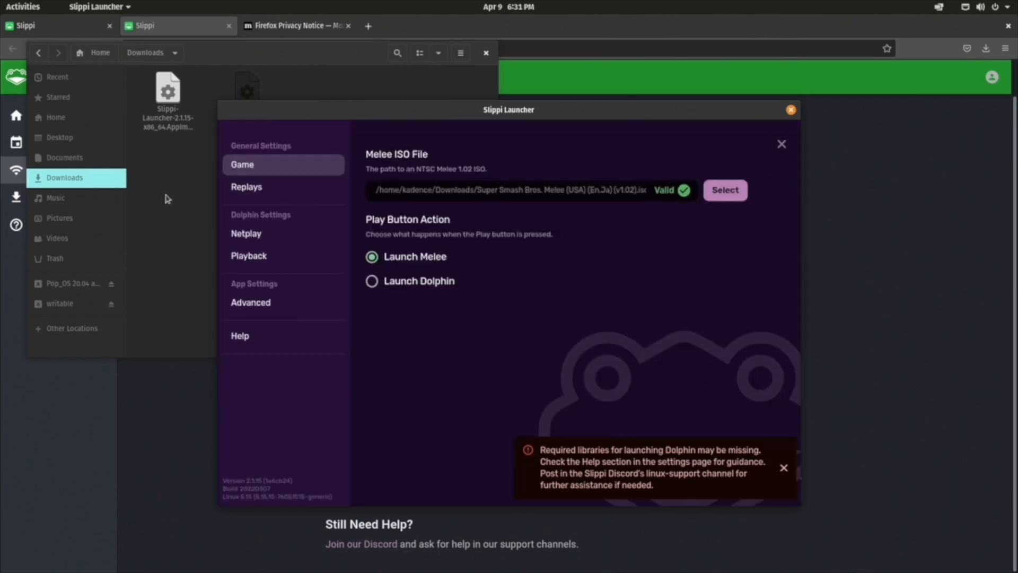
click(239, 336)
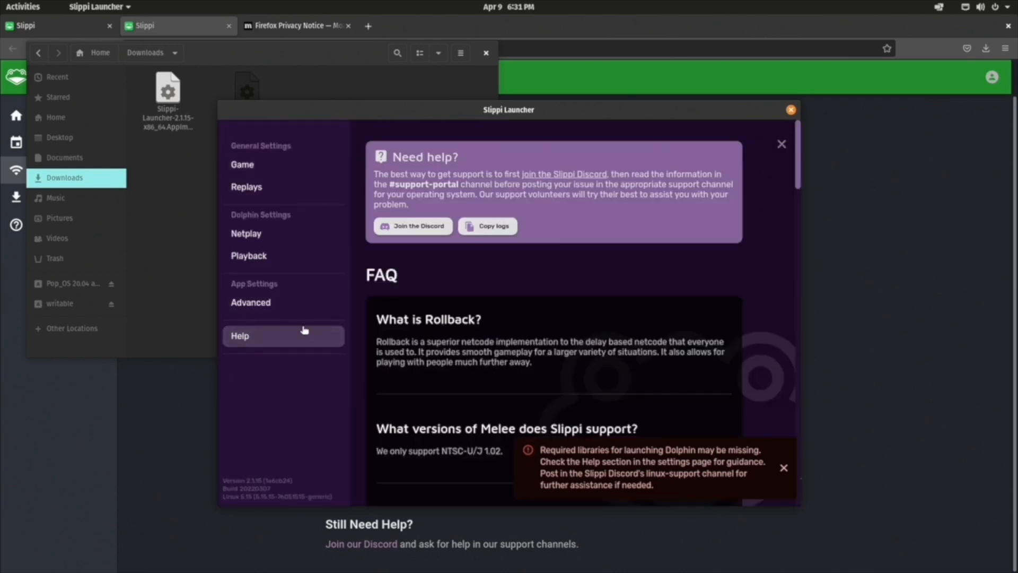
scroll(down, 3)
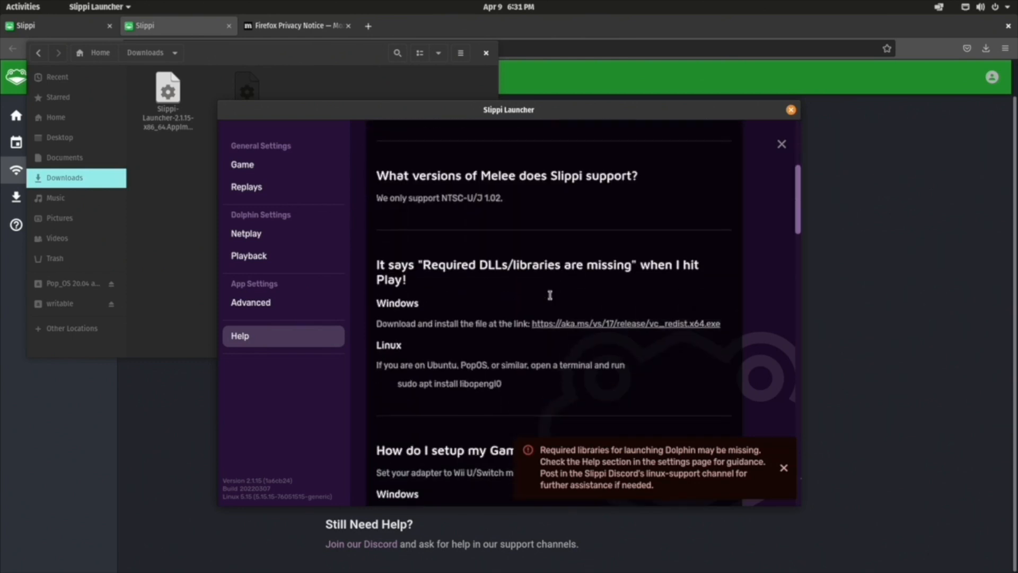
mouse_move(550, 296)
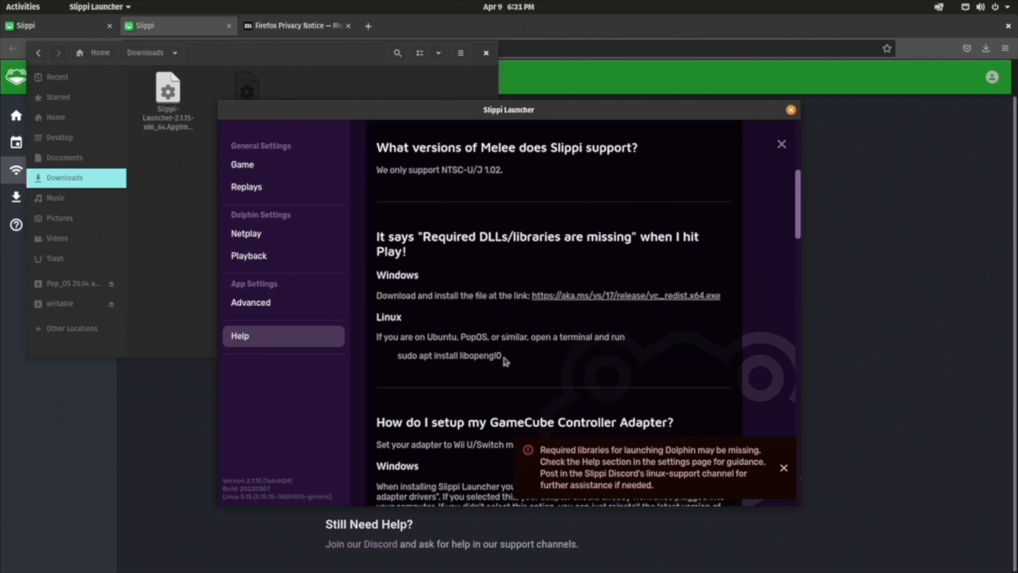
drag(396, 356, 501, 355)
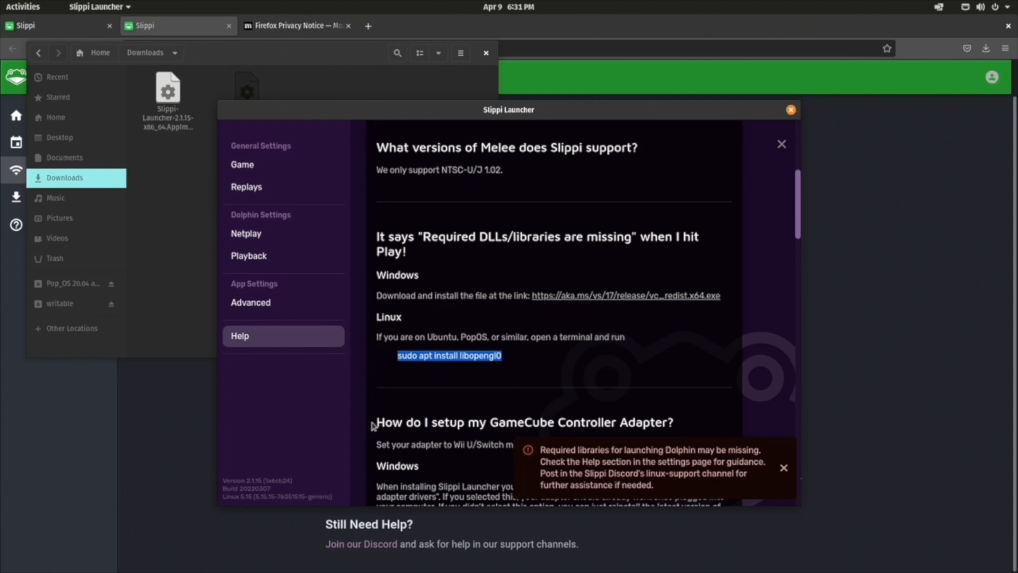
click(22, 6)
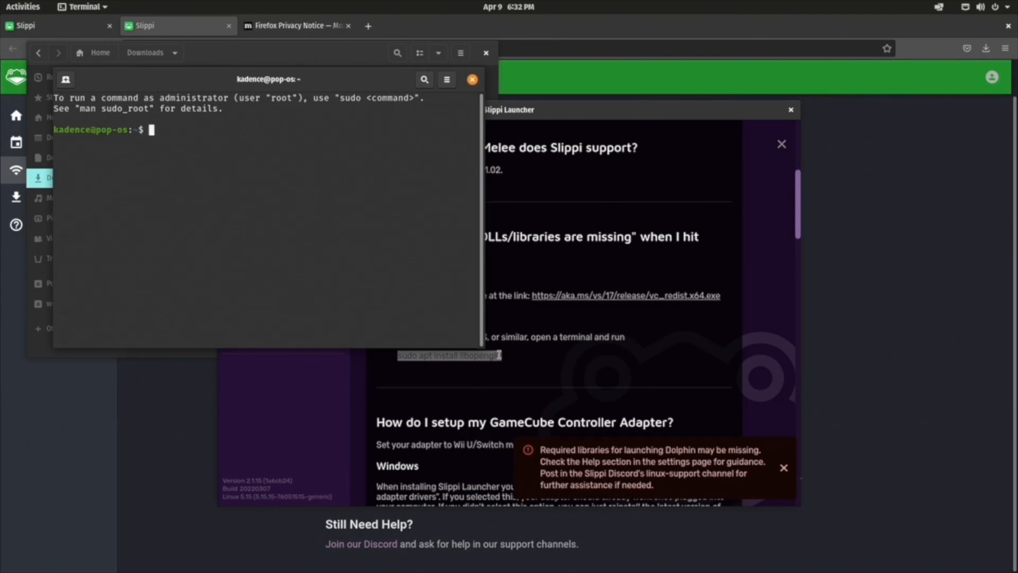
Run 'sudo apt install libopengl0' in Terminal, then retry Play in the launcher
text(sudo apt install libopengl0)
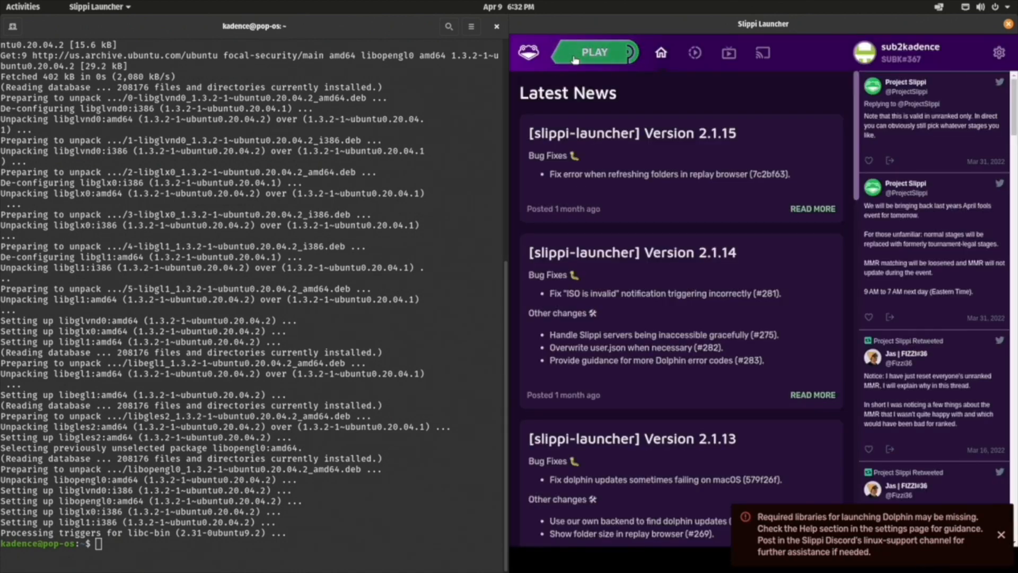
click(592, 52)
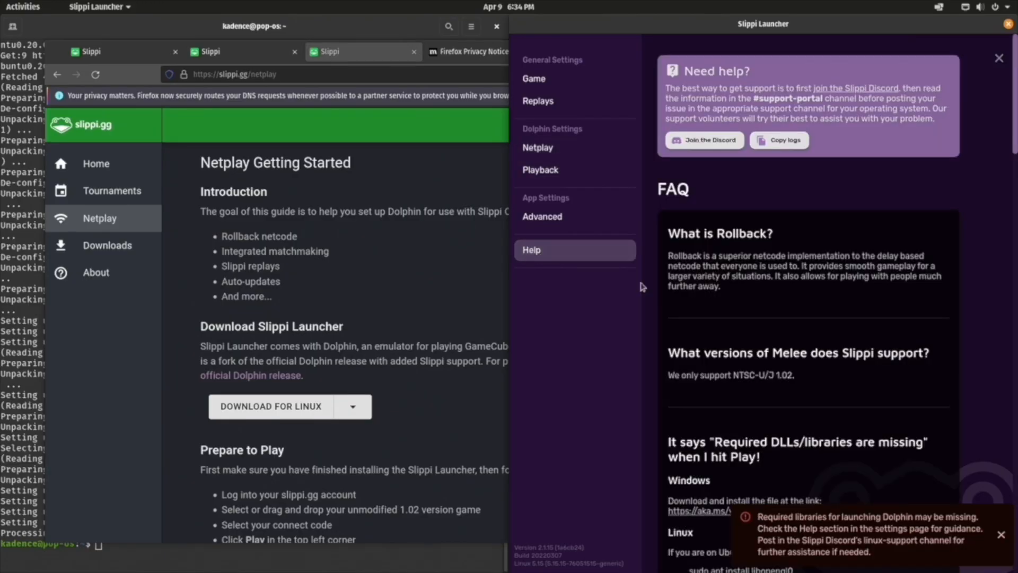
Scroll Help to the GameCube adapter Linux commands and paste them into Terminal
scroll(down, 3)
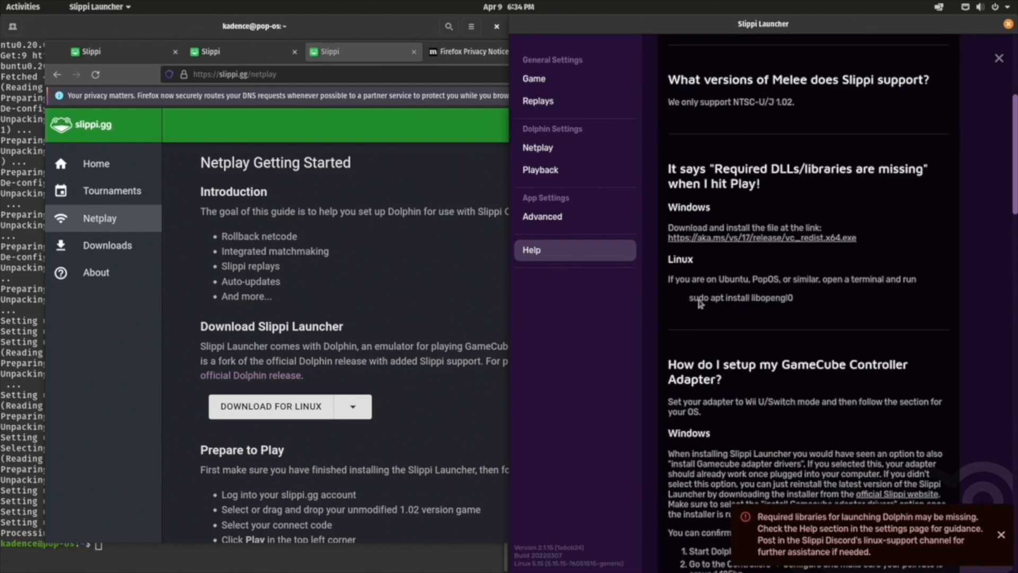
scroll(down, 3)
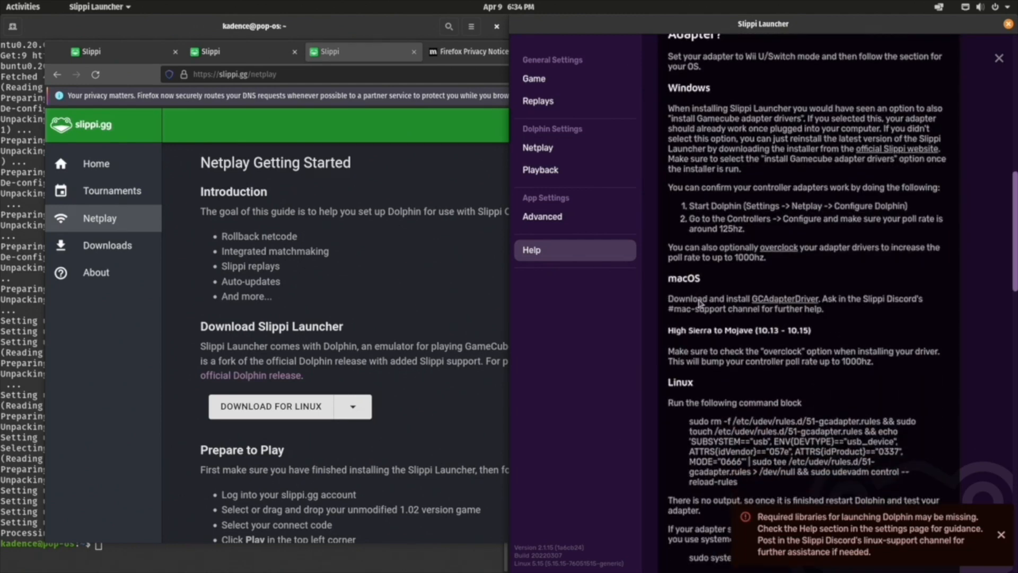
scroll(down, 3)
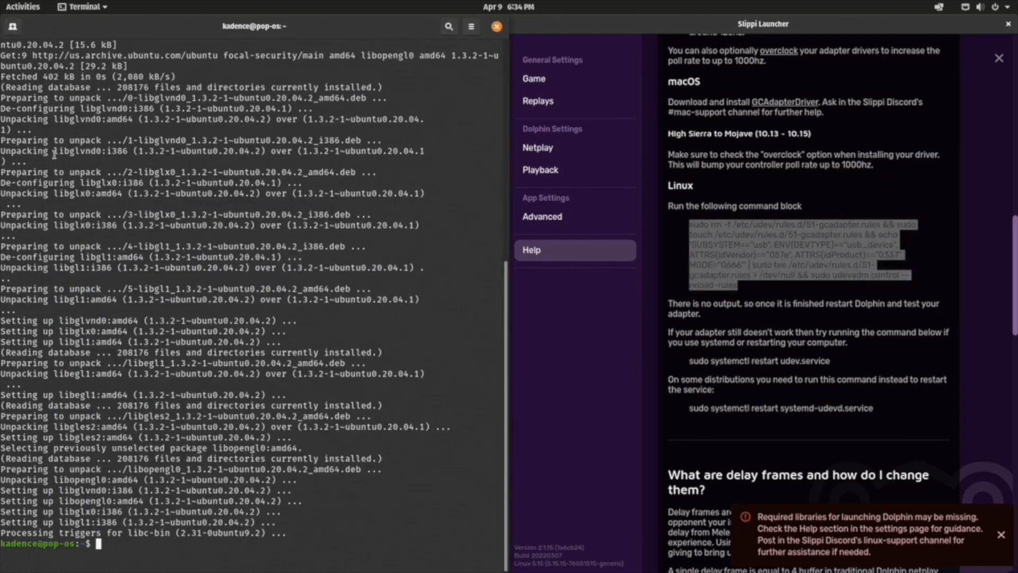
right_click(98, 195)
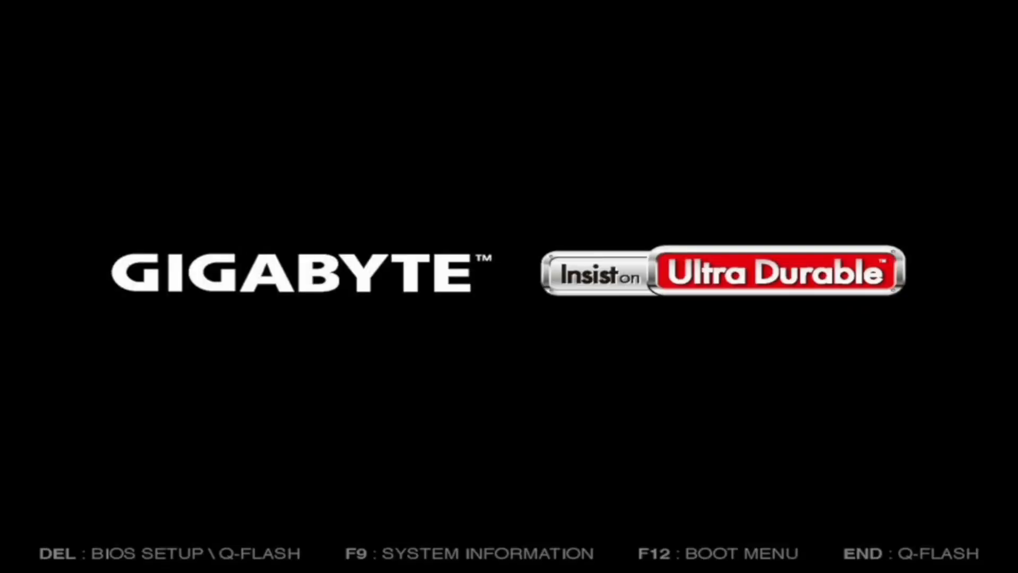
Boot Pop!_OS, start the Slippi Launcher AppImage from Downloads, and join an online unranked Melee match
key(f12)
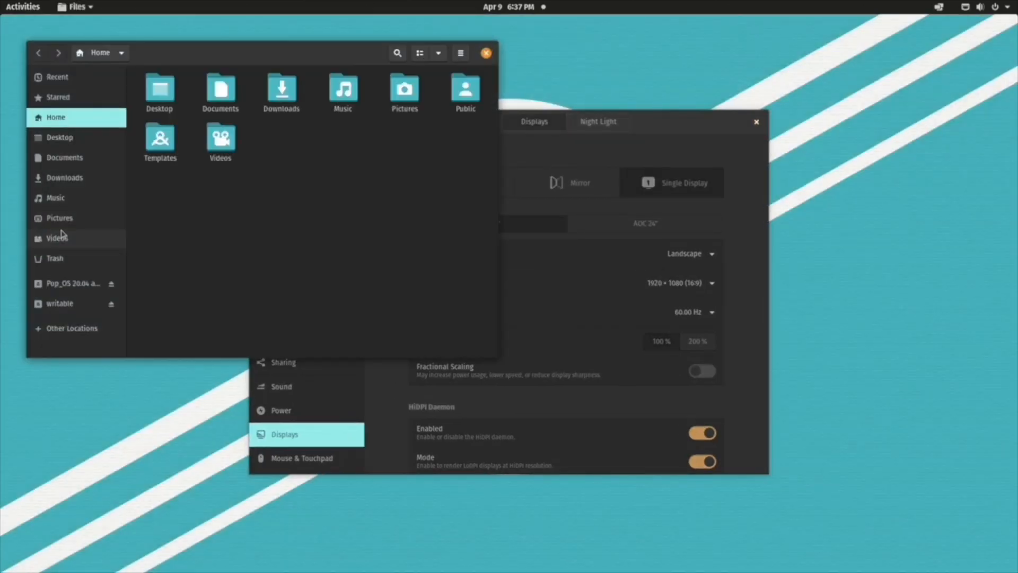
click(64, 177)
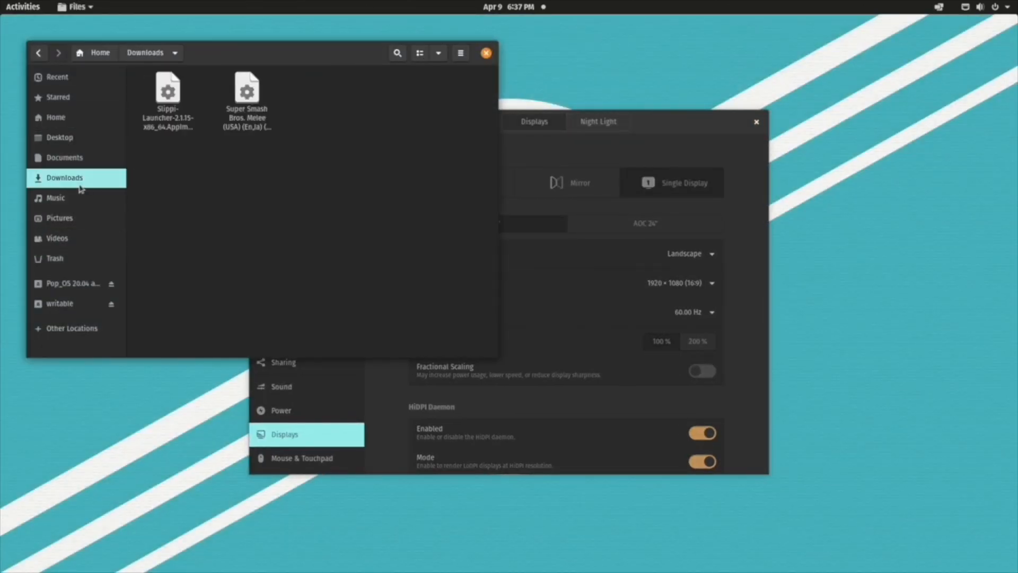
click(168, 95)
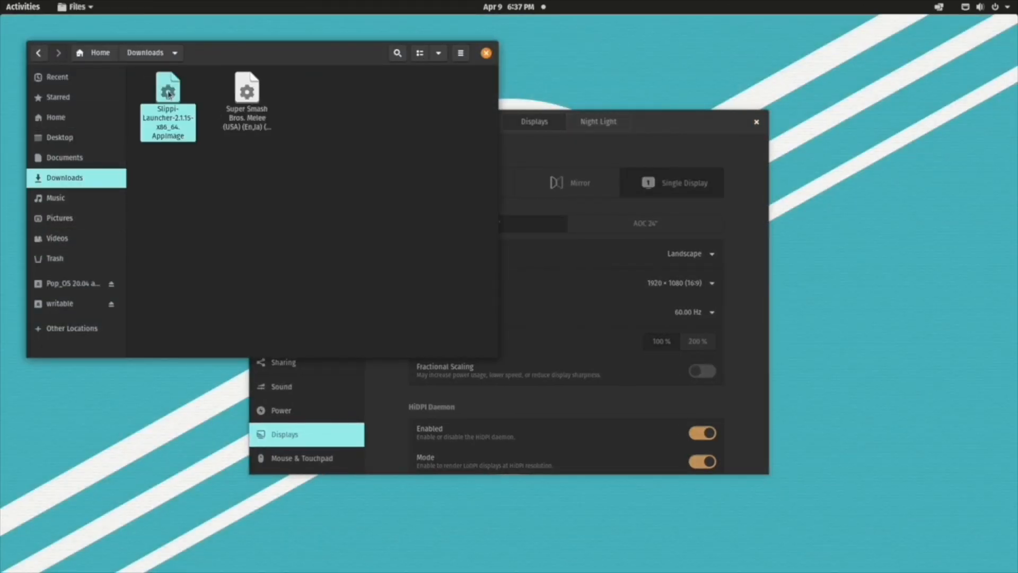
double_click(167, 91)
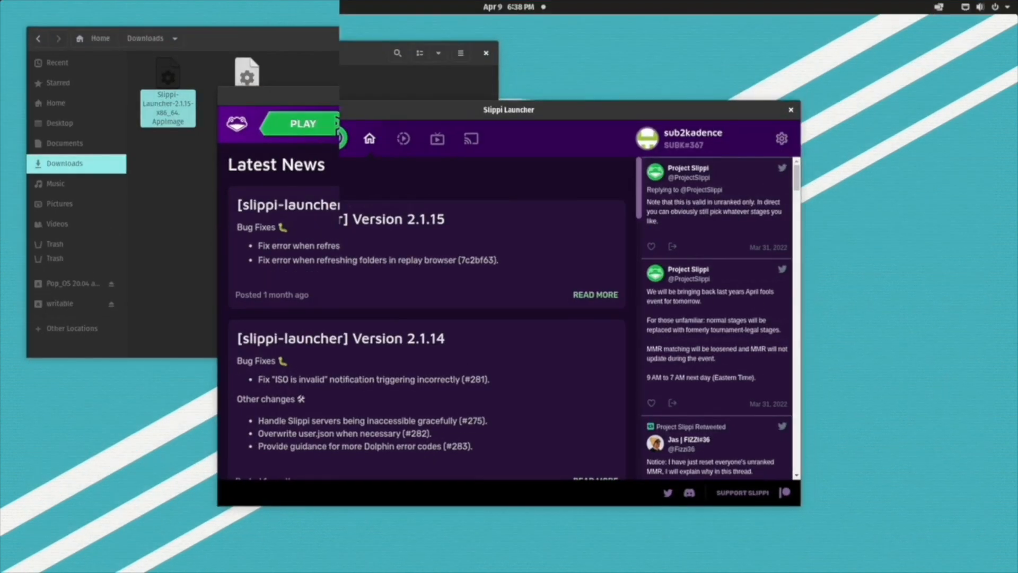
click(303, 123)
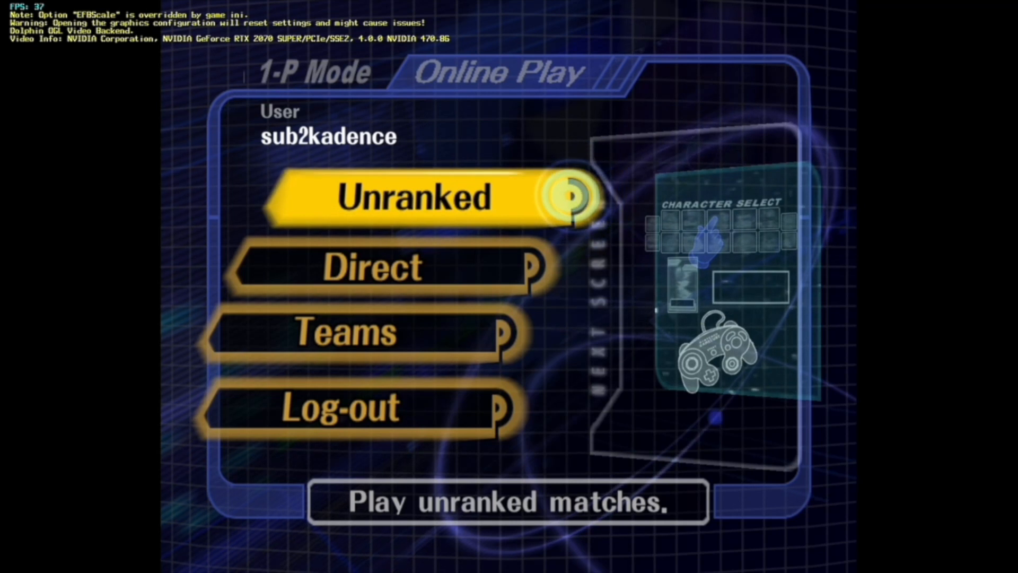
click(416, 197)
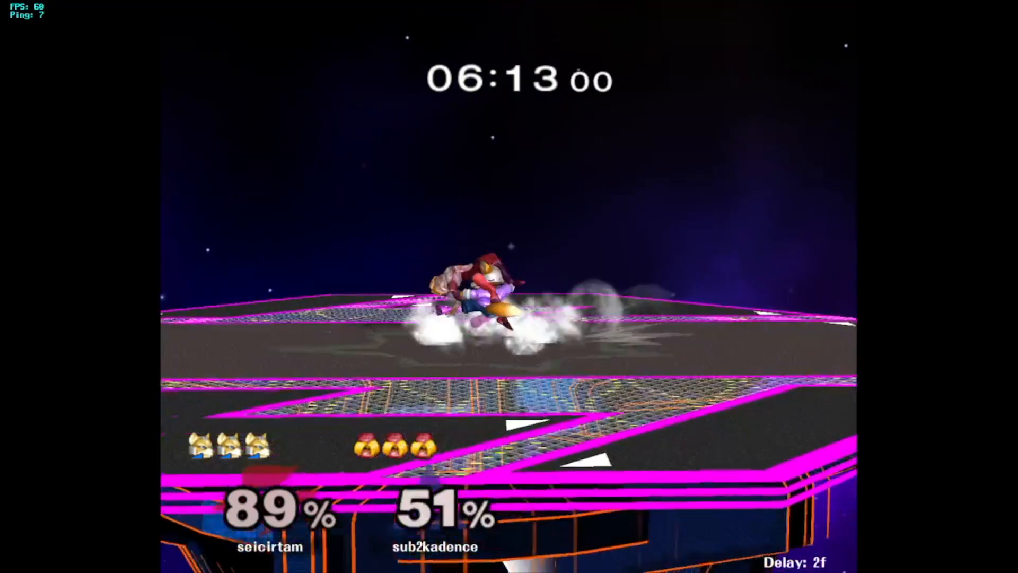